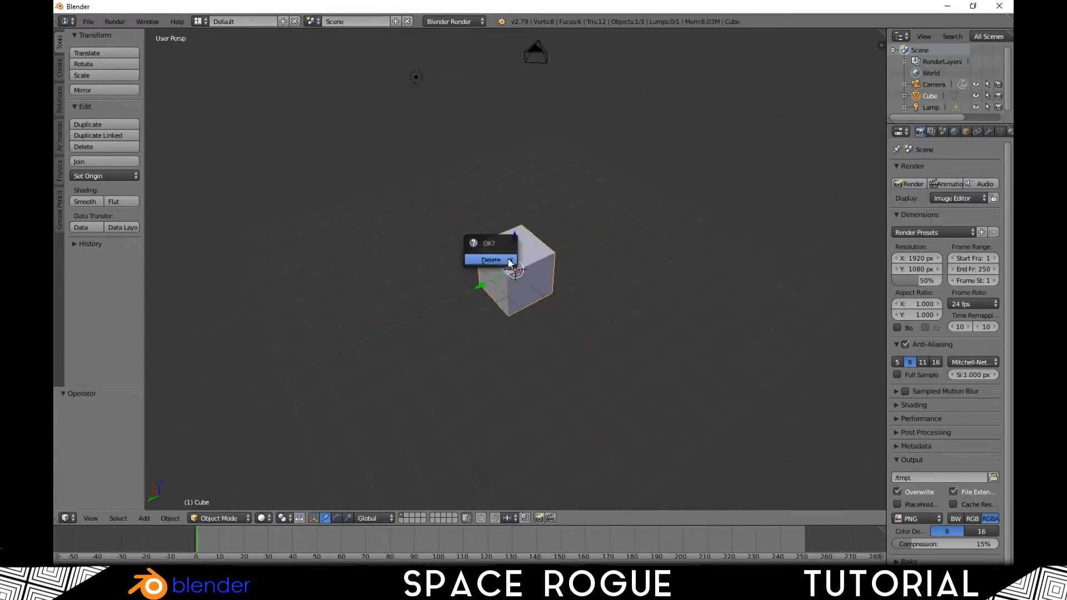
# - Delete the default cube and bring up the File menu for importing models
pyautogui.click(489, 260)
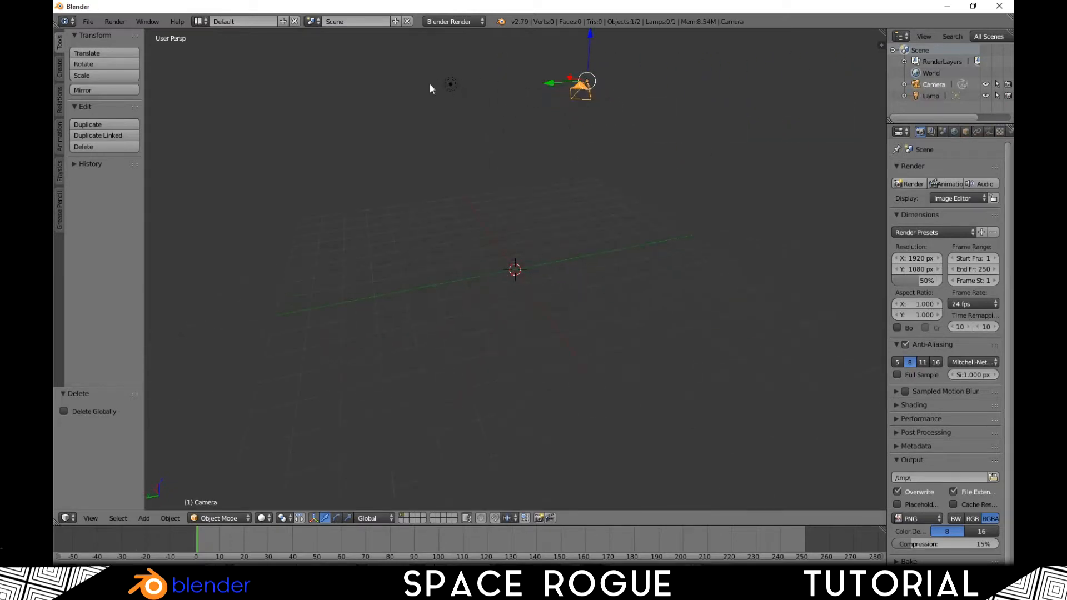
pyautogui.click(88, 21)
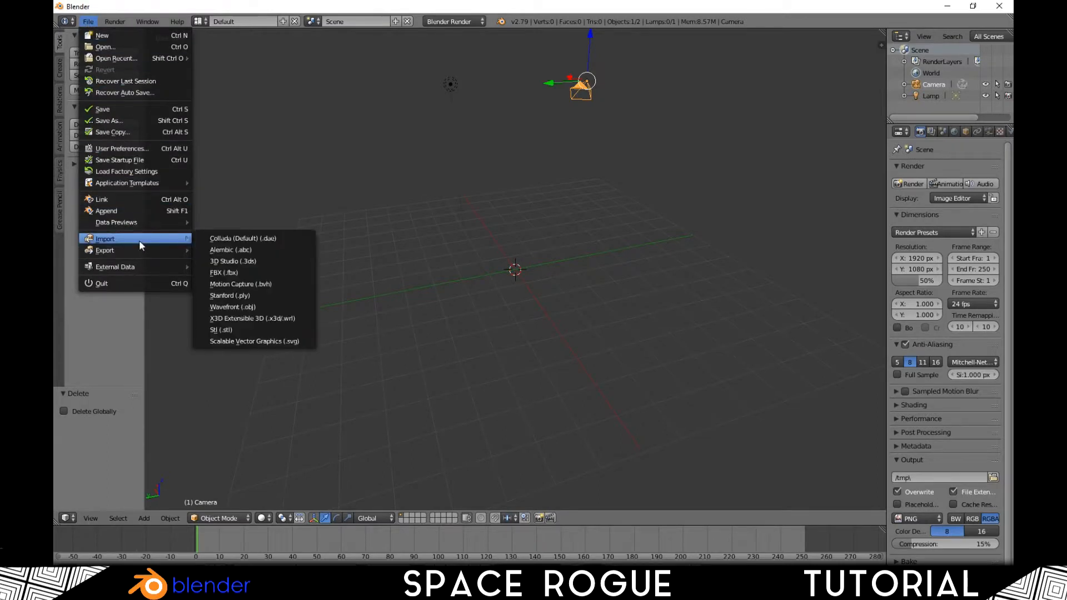
# - Import the boonie.obj hat model from the jfk hat folder as Wavefront OBJ
pyautogui.click(231, 307)
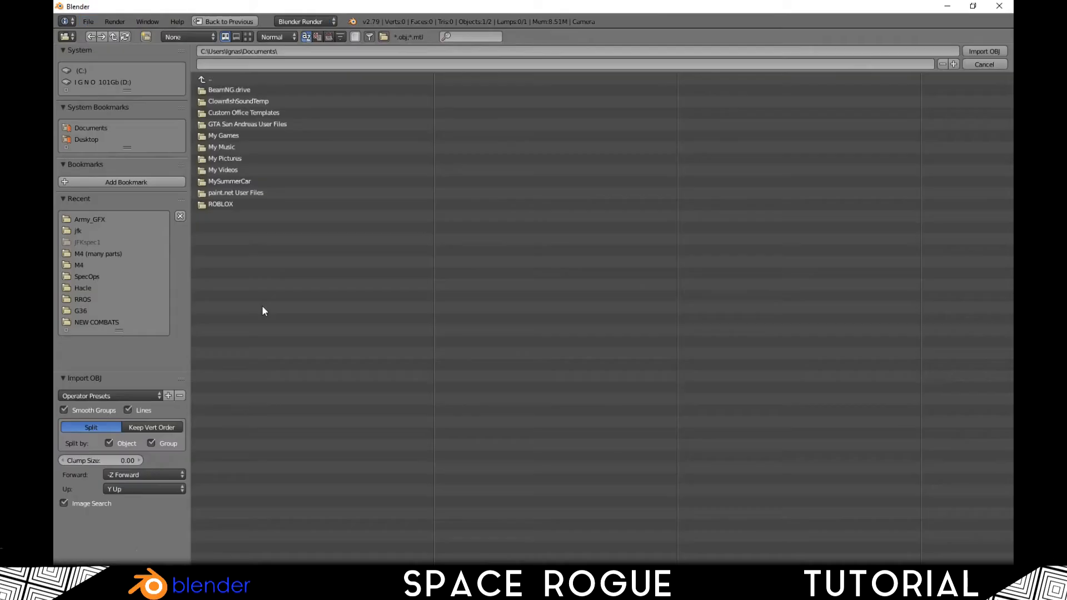
pyautogui.click(220, 204)
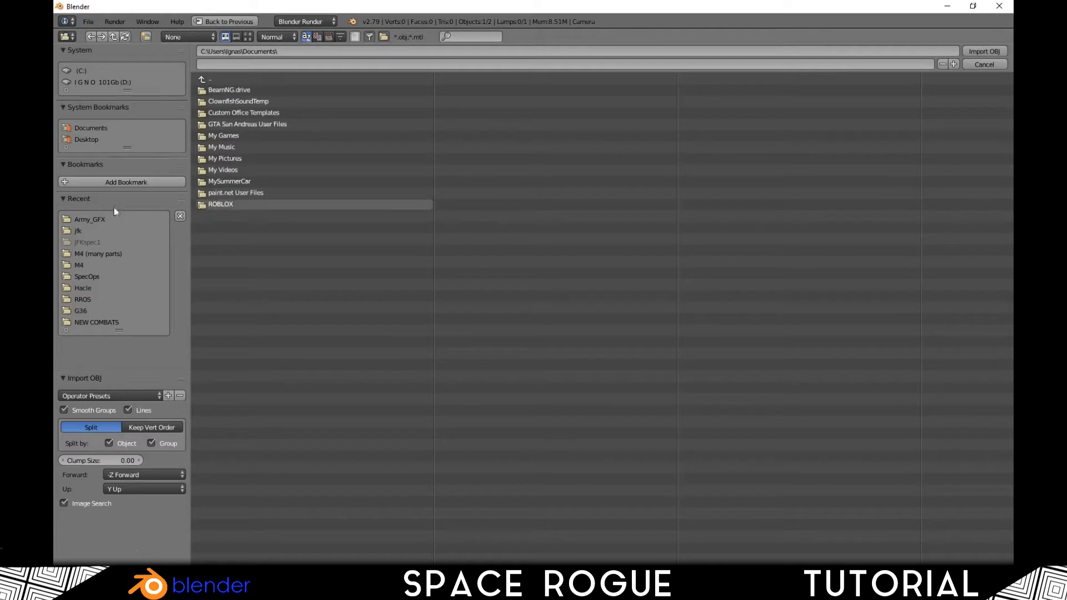
pyautogui.moveTo(97, 308)
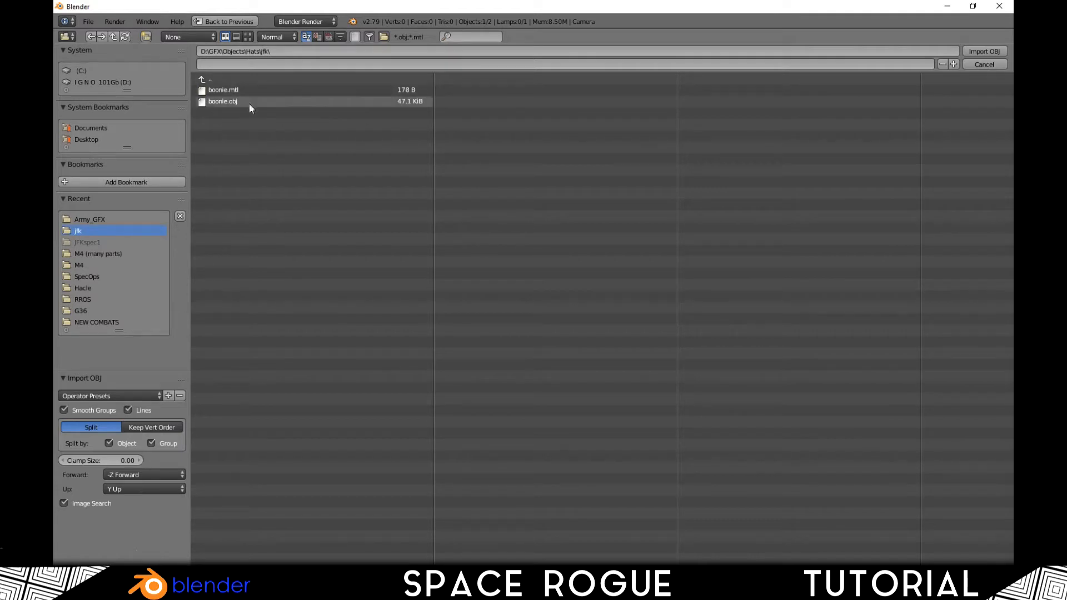
pyautogui.moveTo(247, 104)
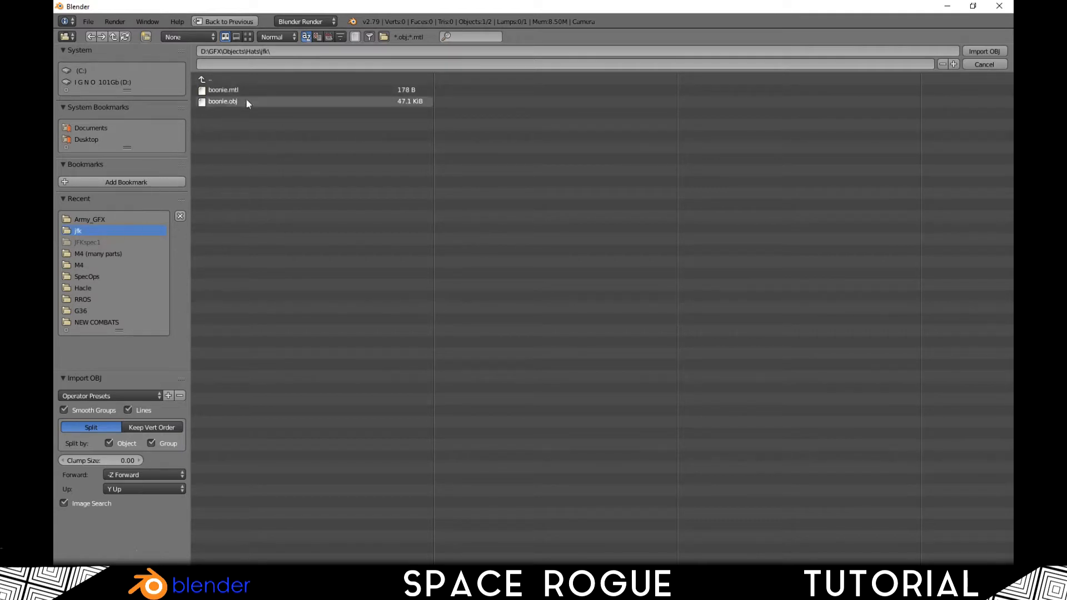
pyautogui.click(983, 50)
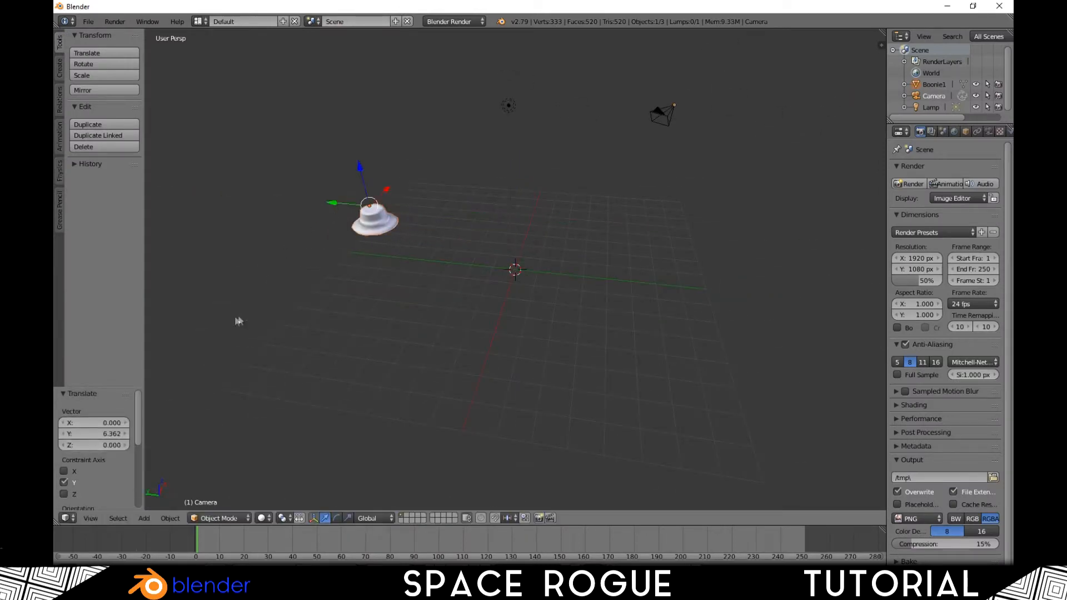
# - Reopen the OBJ importer, navigate to the SpecOps folder and pick spec1.obj
pyautogui.click(88, 21)
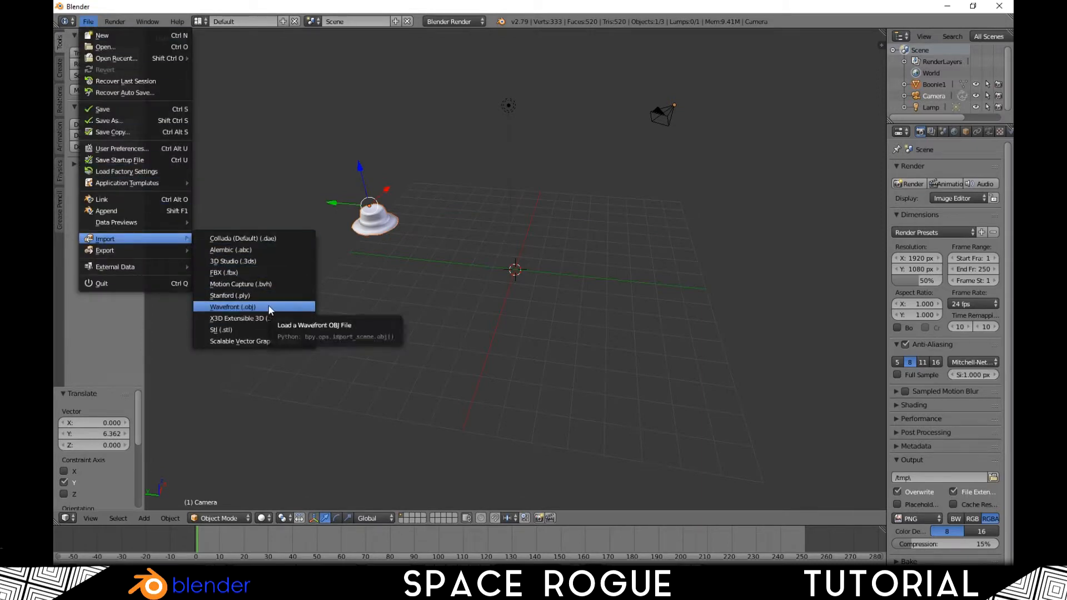
pyautogui.click(231, 307)
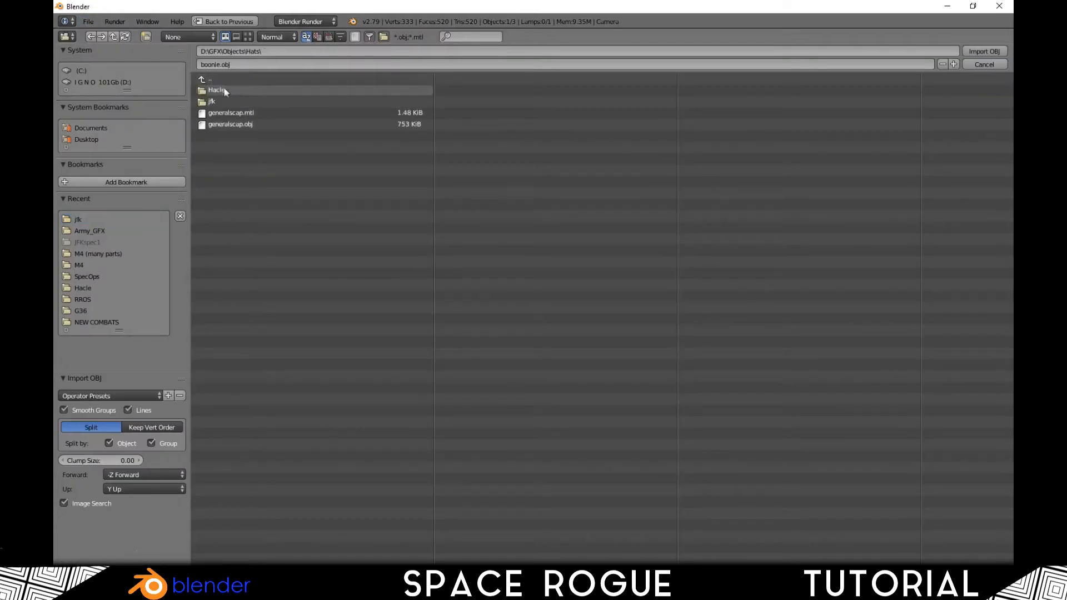
pyautogui.click(983, 50)
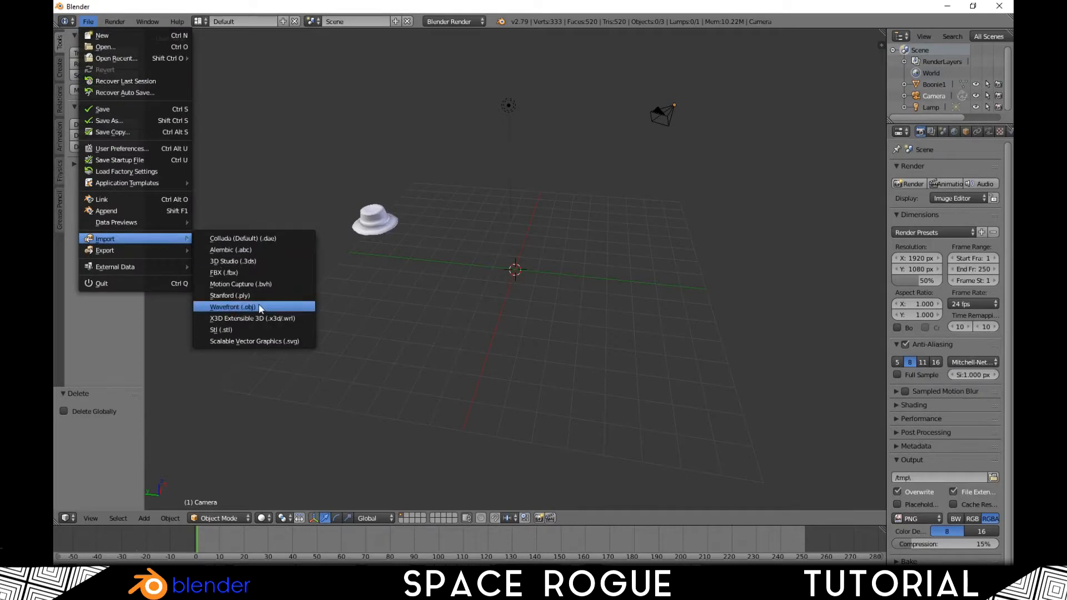
pyautogui.click(233, 306)
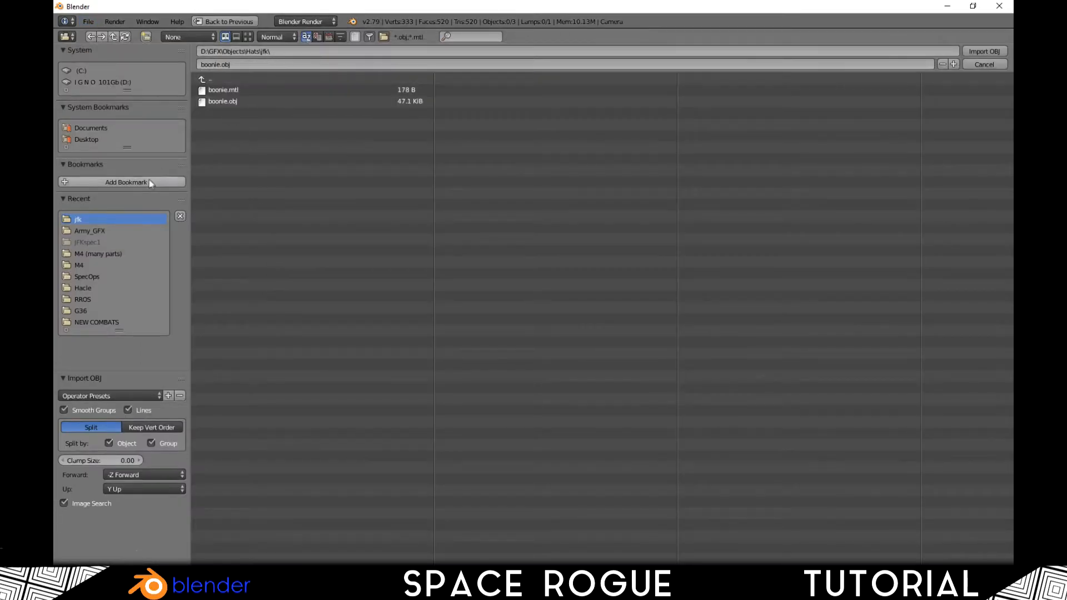
pyautogui.moveTo(99, 293)
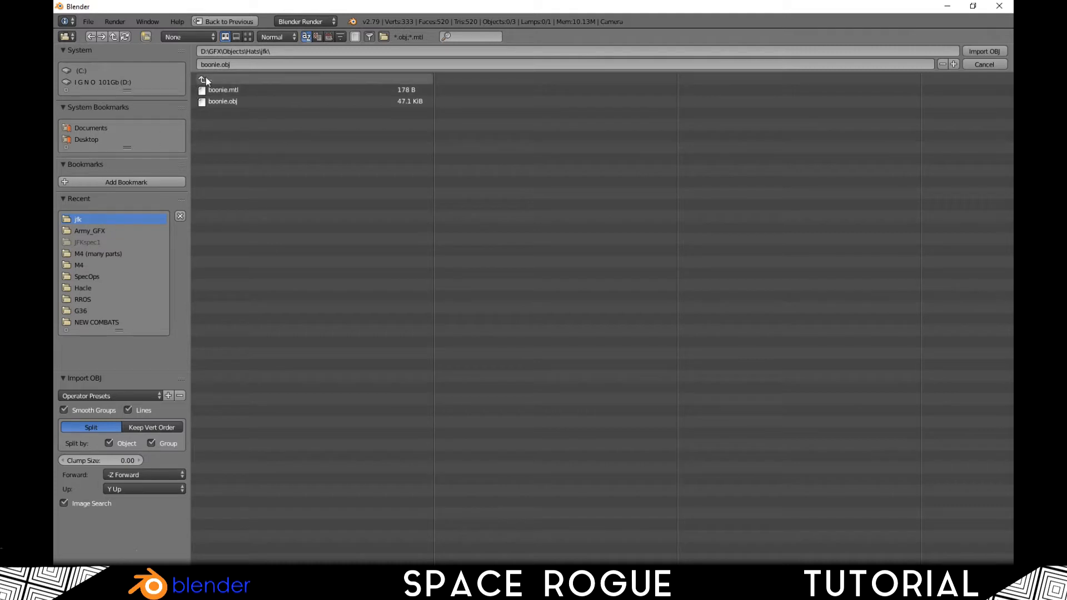
pyautogui.click(208, 80)
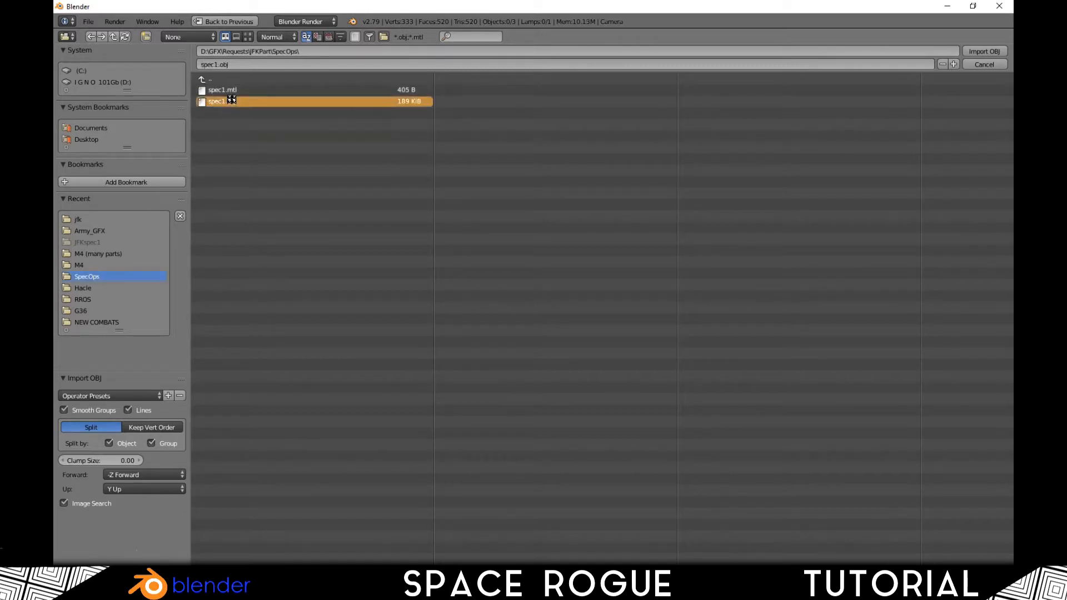
pyautogui.click(984, 51)
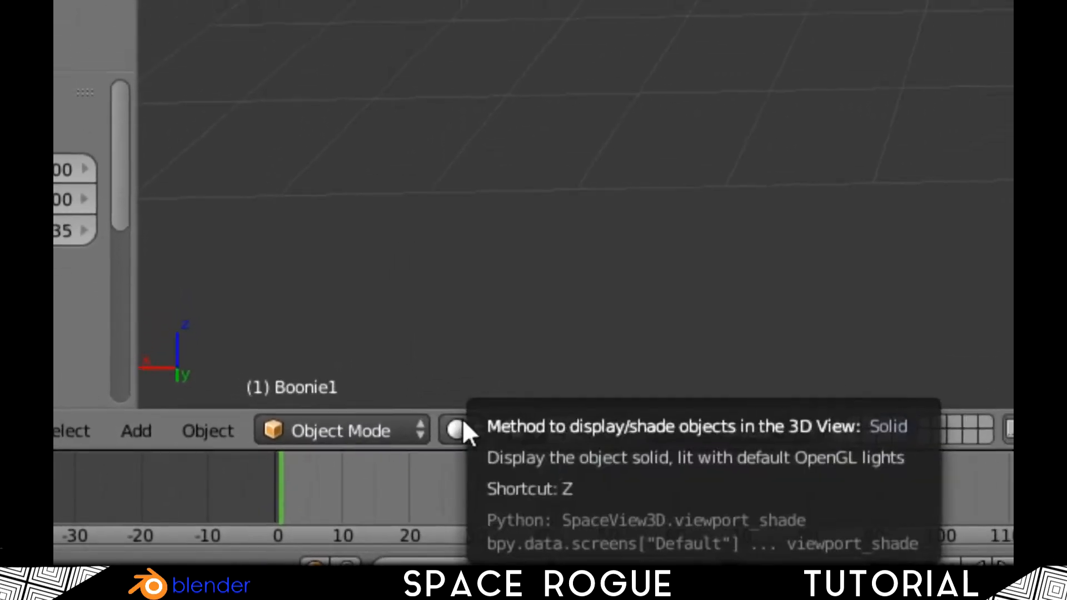
# - Switch viewport shading to Material so the soldier and hat show camouflage textures
pyautogui.click(457, 430)
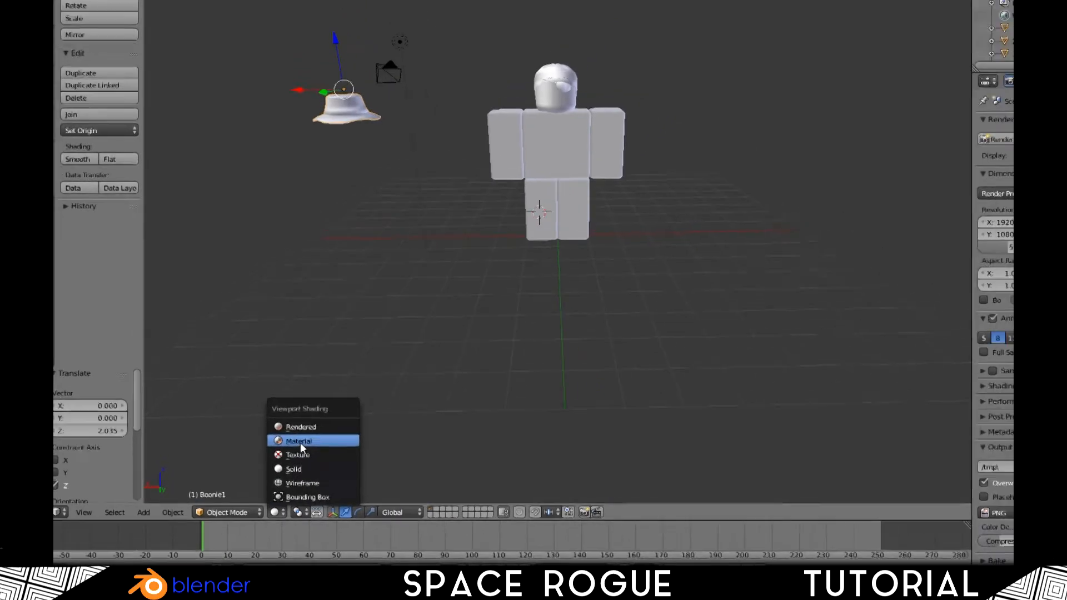
pyautogui.click(298, 440)
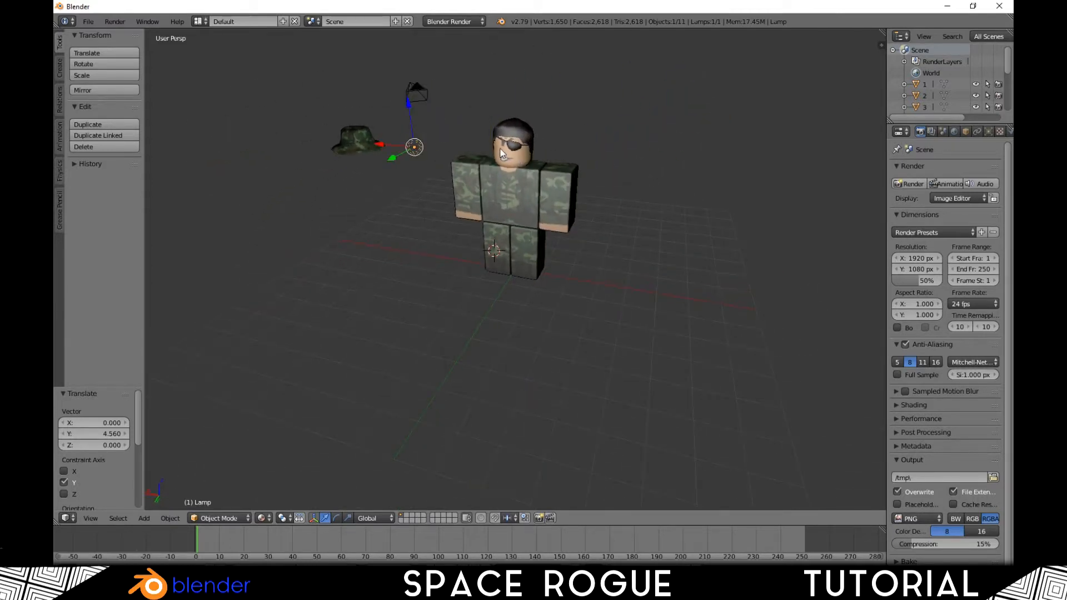
# - Select soldier parts and the lamp, moving the lamp above the figure's head
pyautogui.click(512, 132)
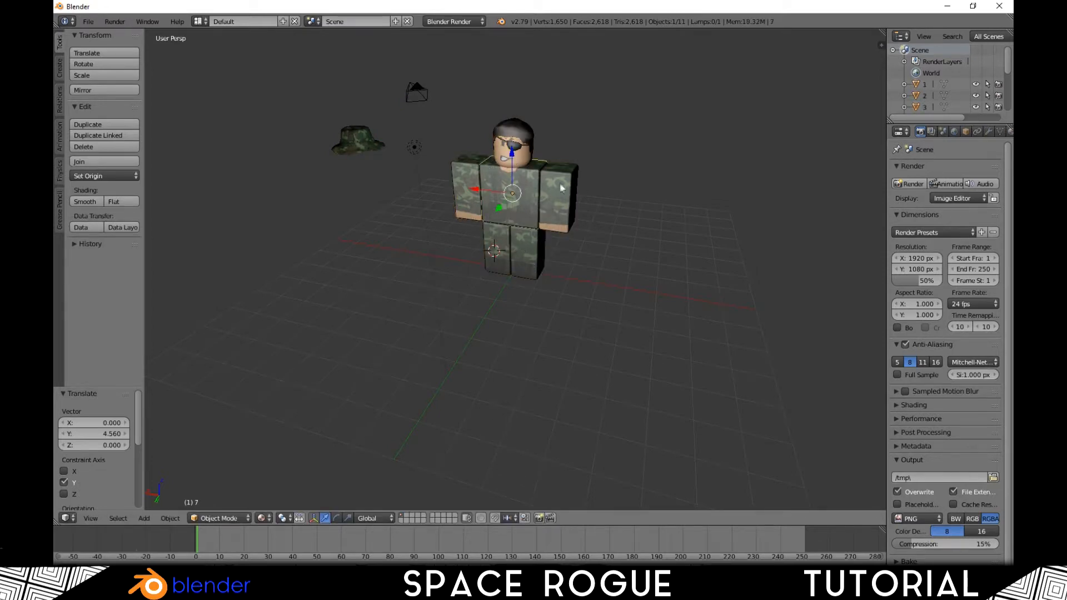
pyautogui.click(511, 132)
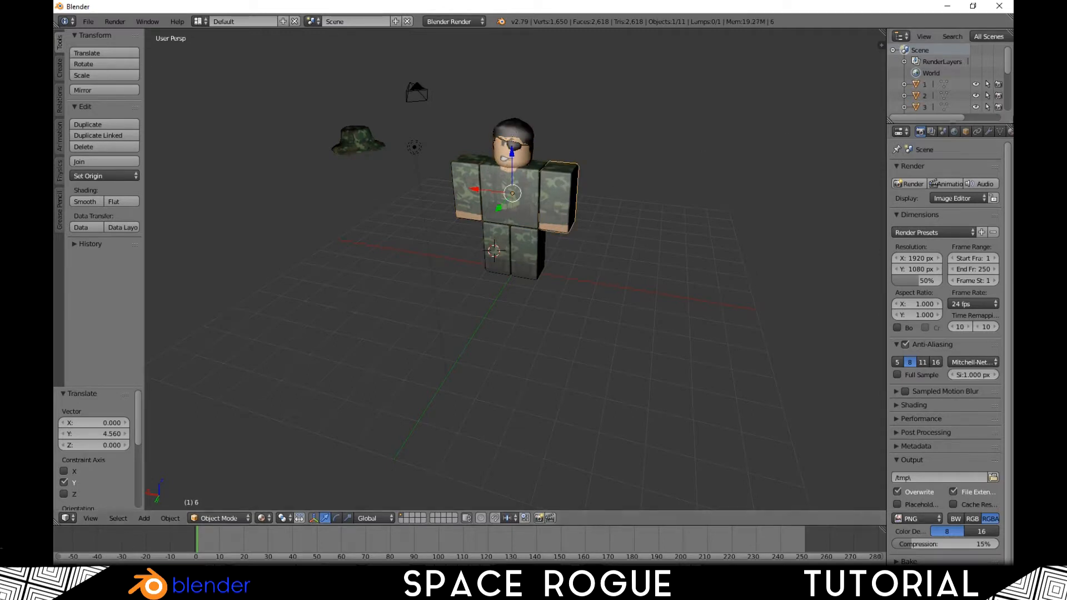
pyautogui.click(413, 146)
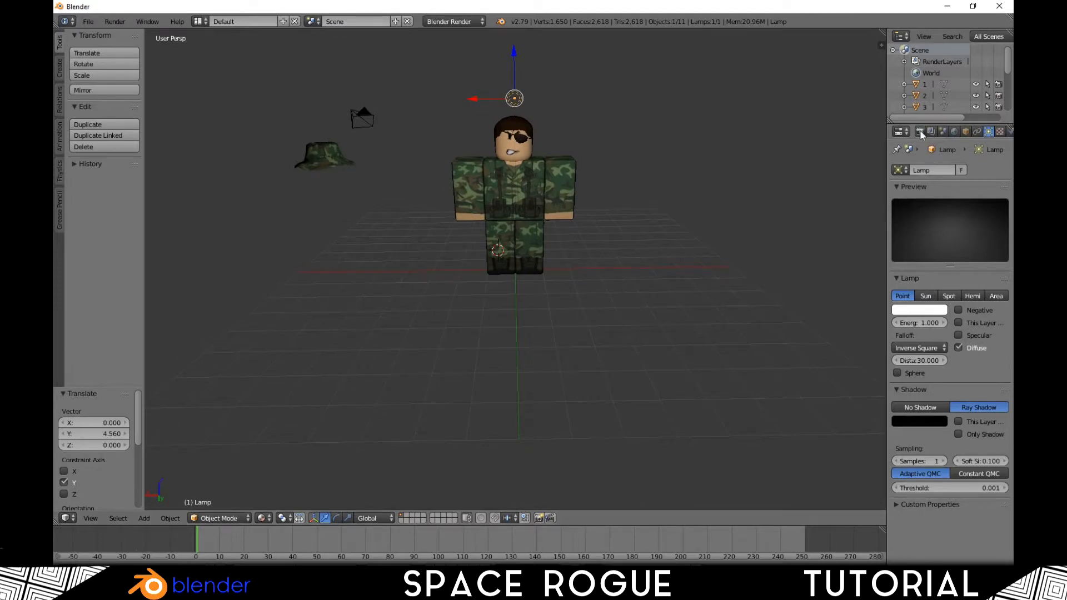
pyautogui.click(899, 132)
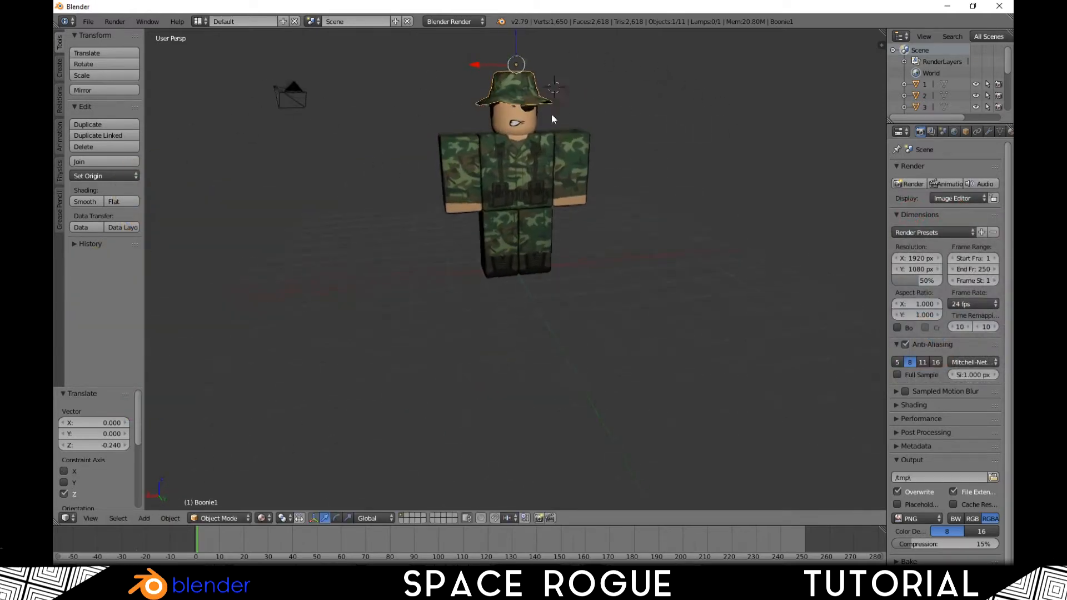
pyautogui.moveTo(517, 75)
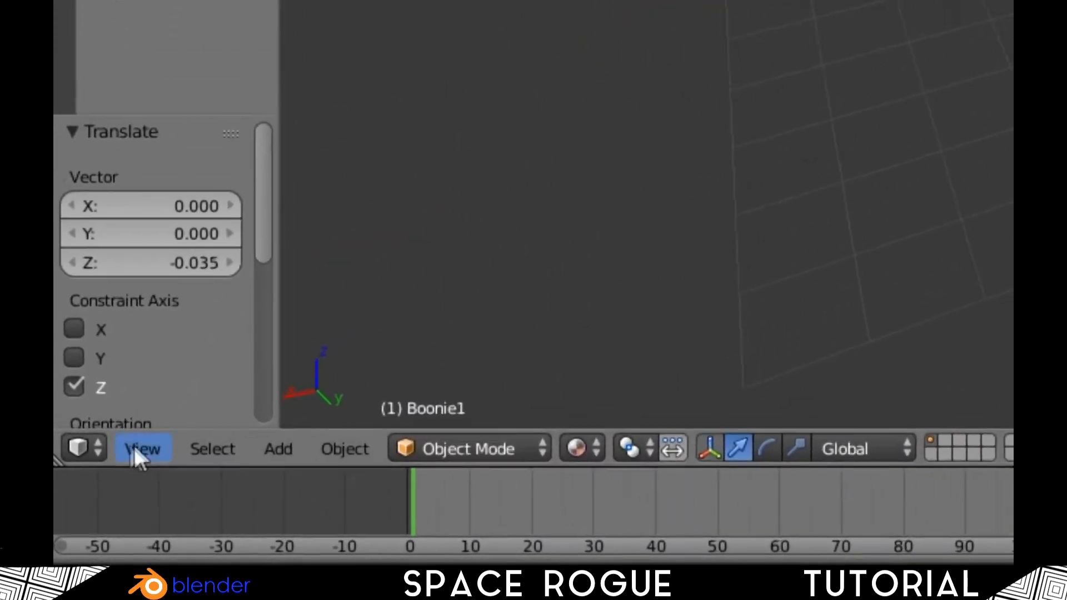
# - Look through the active camera and fly it to frame the whole hatted soldier
pyautogui.click(143, 448)
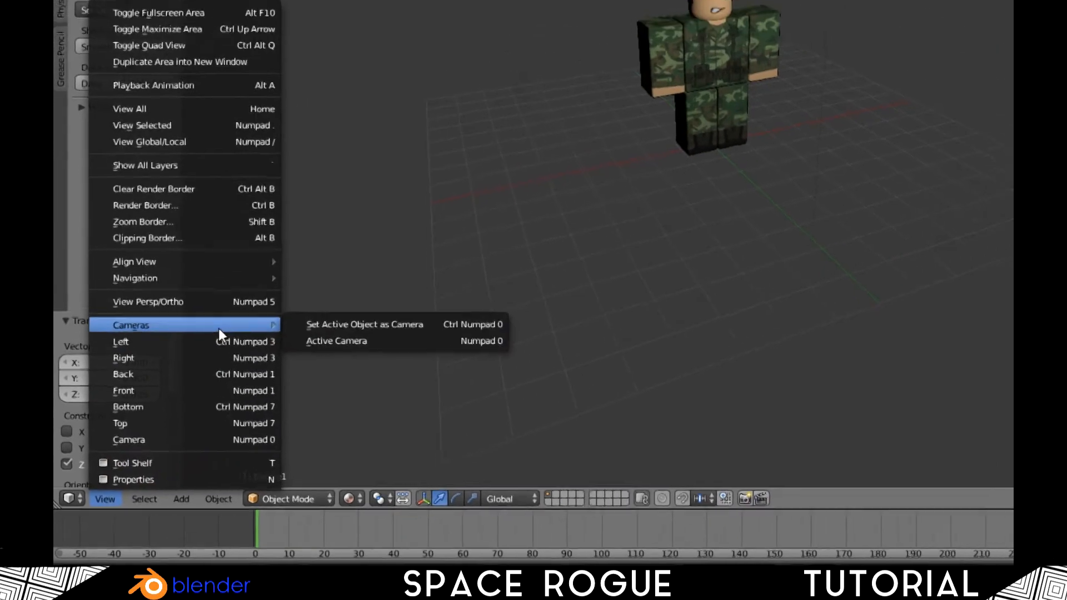
pyautogui.click(335, 340)
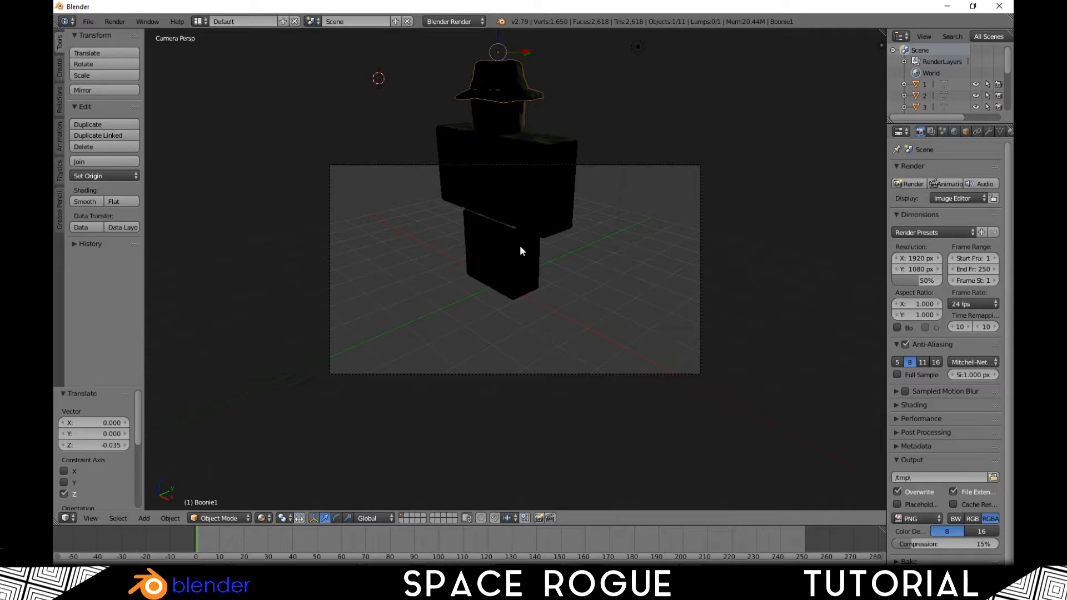
pyautogui.press('shift+f')
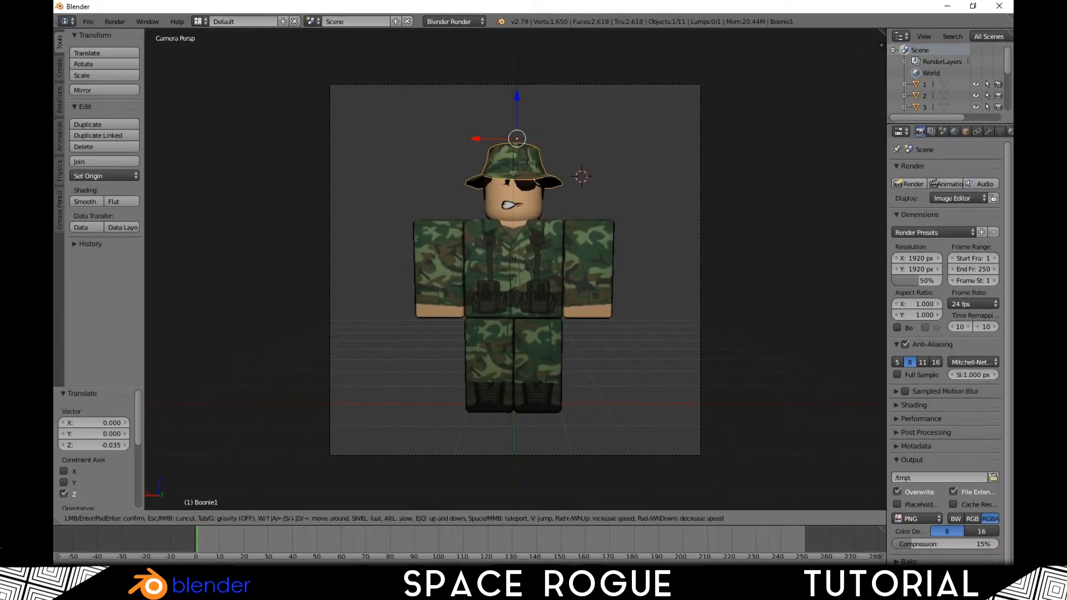
# - Render a still image of the camouflaged soldier from the camera
pyautogui.click(114, 21)
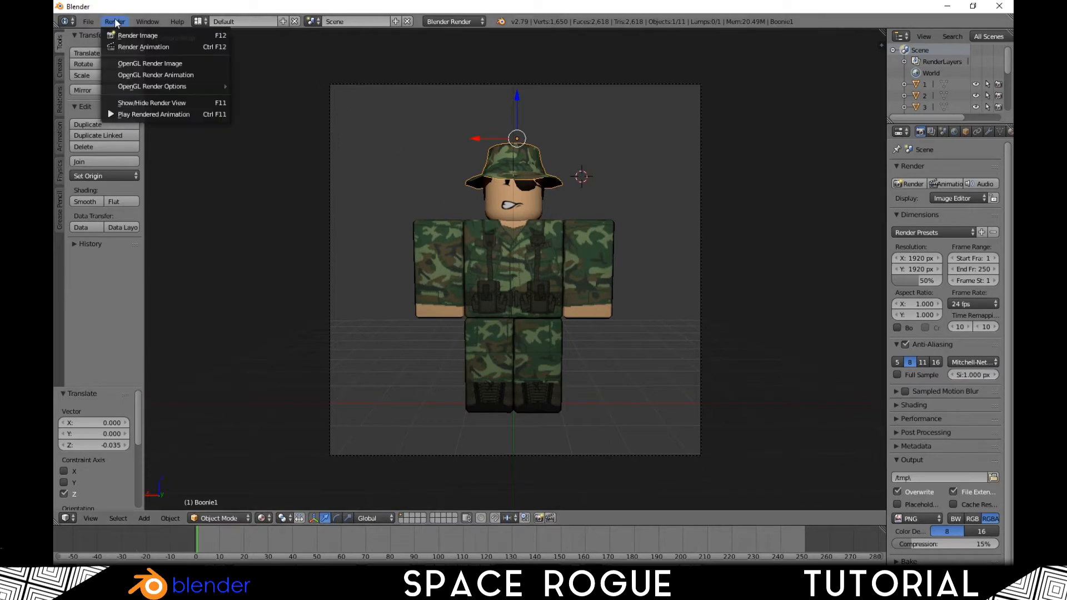
pyautogui.click(138, 35)
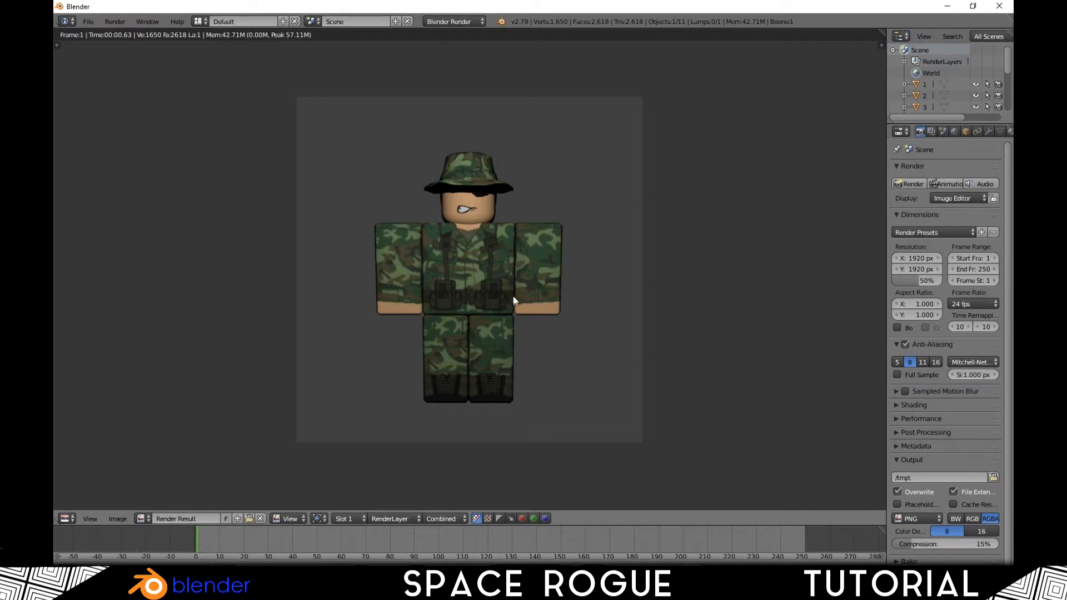
pyautogui.moveTo(627, 362)
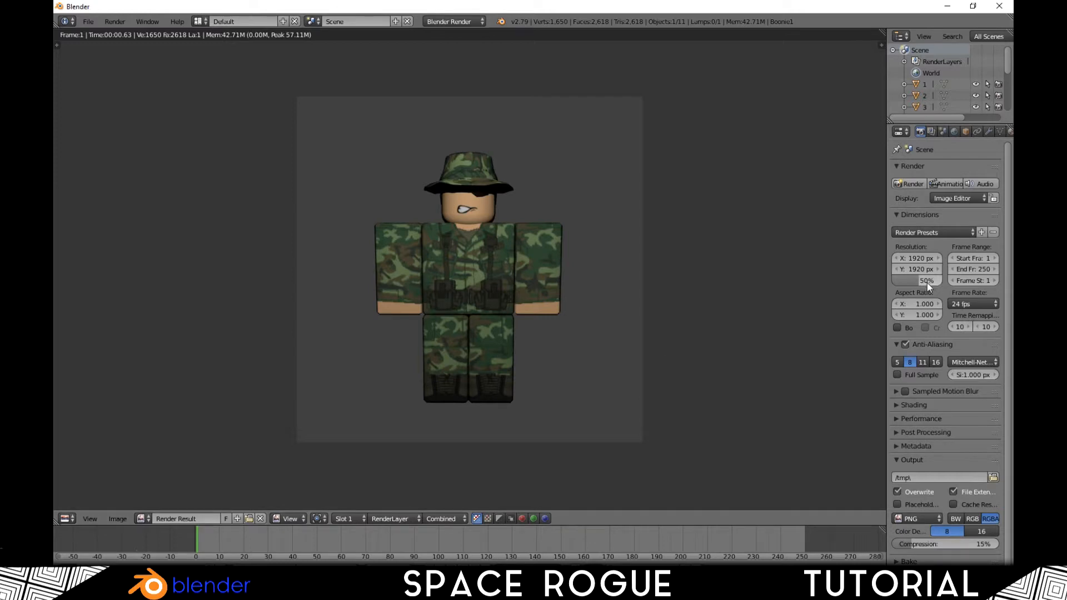
pyautogui.moveTo(401, 410)
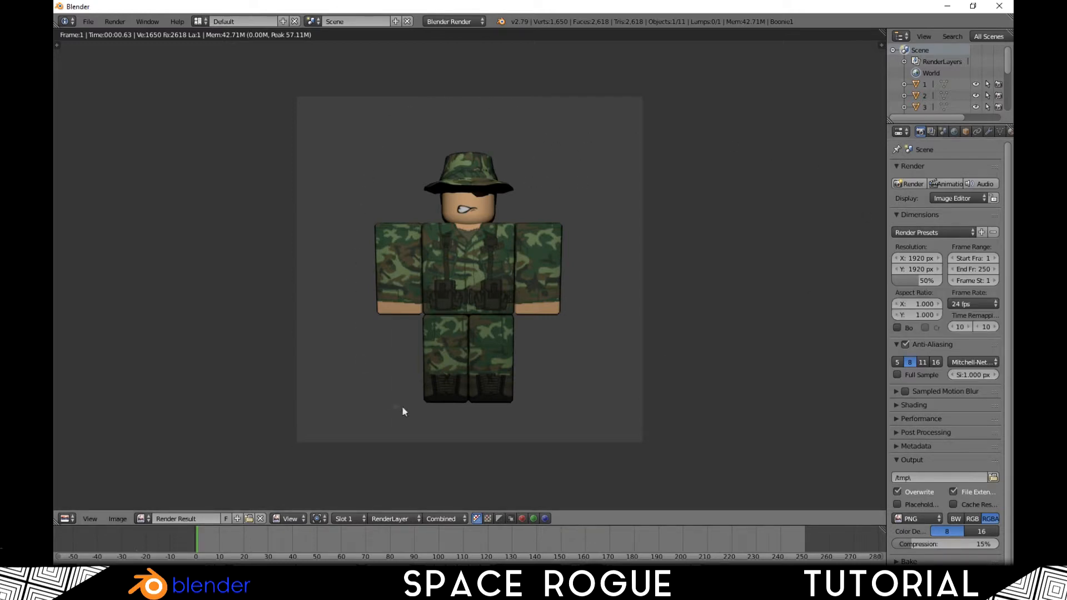
pyautogui.moveTo(477, 196)
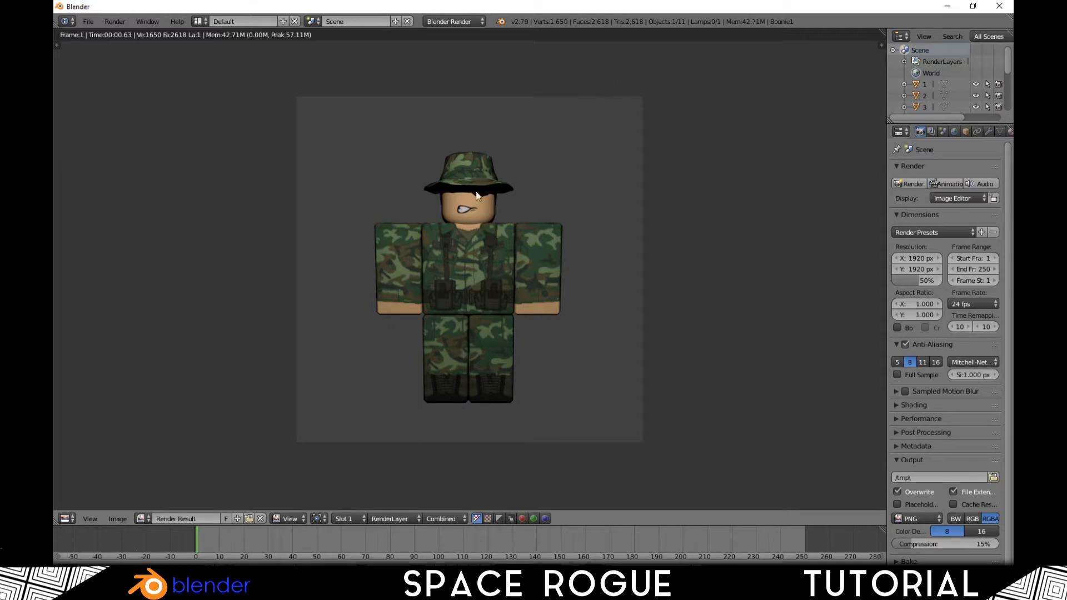
pyautogui.moveTo(272, 466)
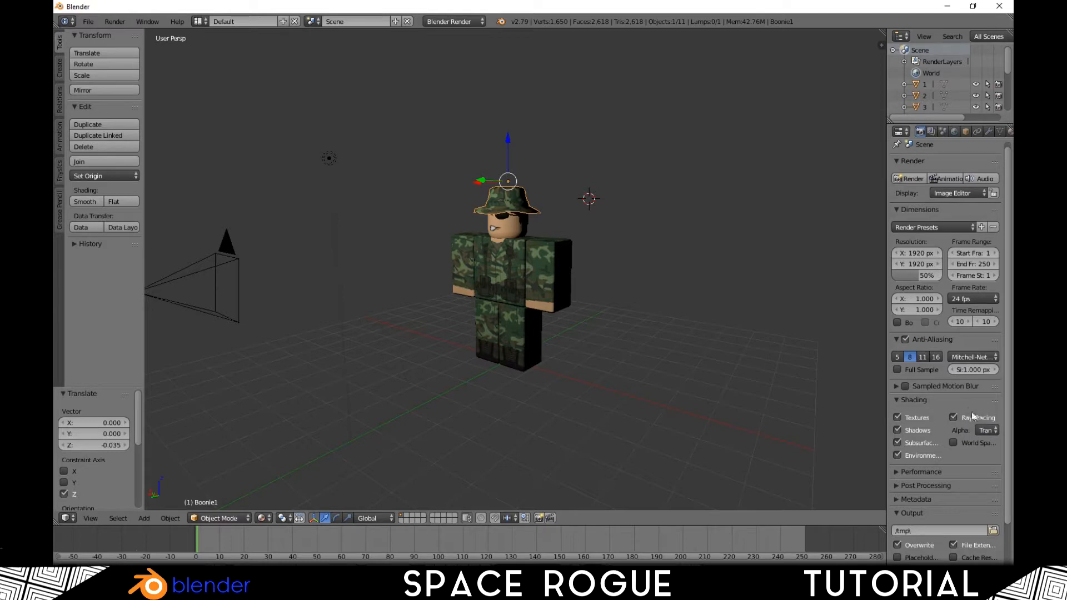
pyautogui.click(909, 178)
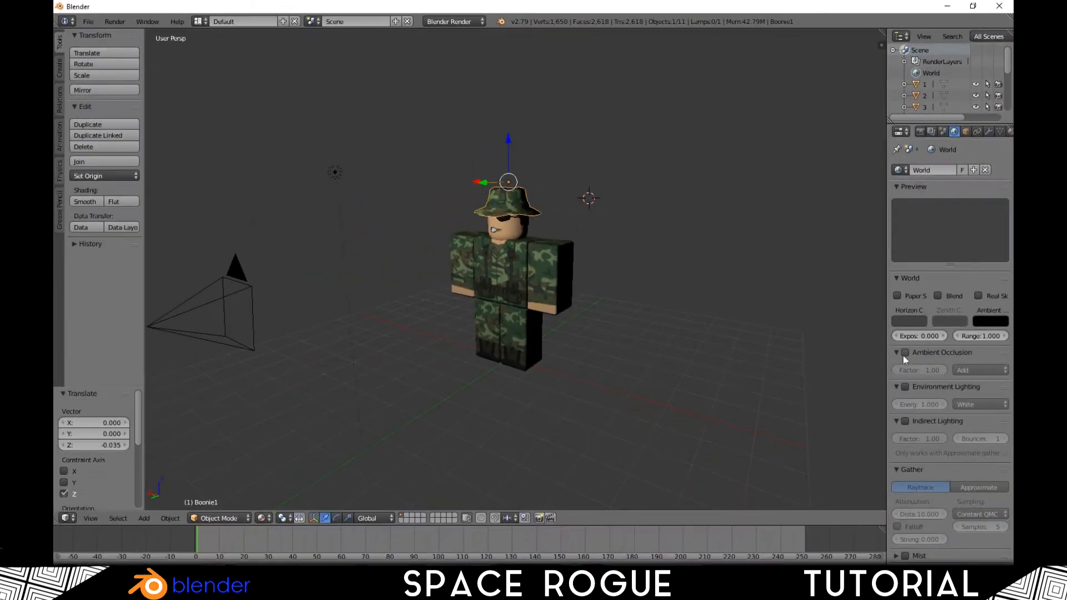
pyautogui.moveTo(904, 355)
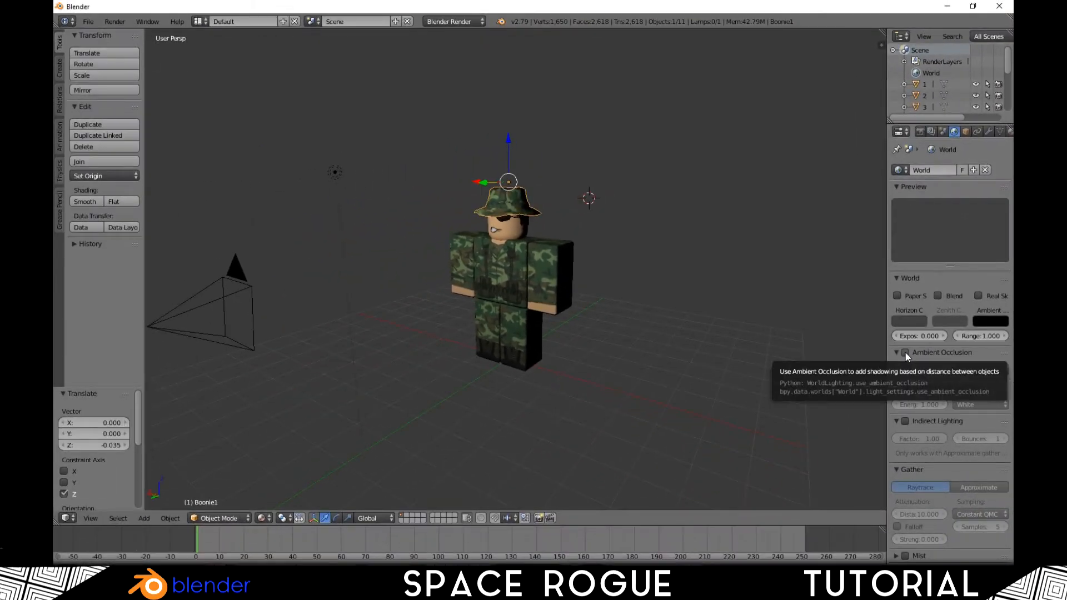
# - Enable world ambient occlusion with factor 0.7 and render a test image
pyautogui.click(905, 353)
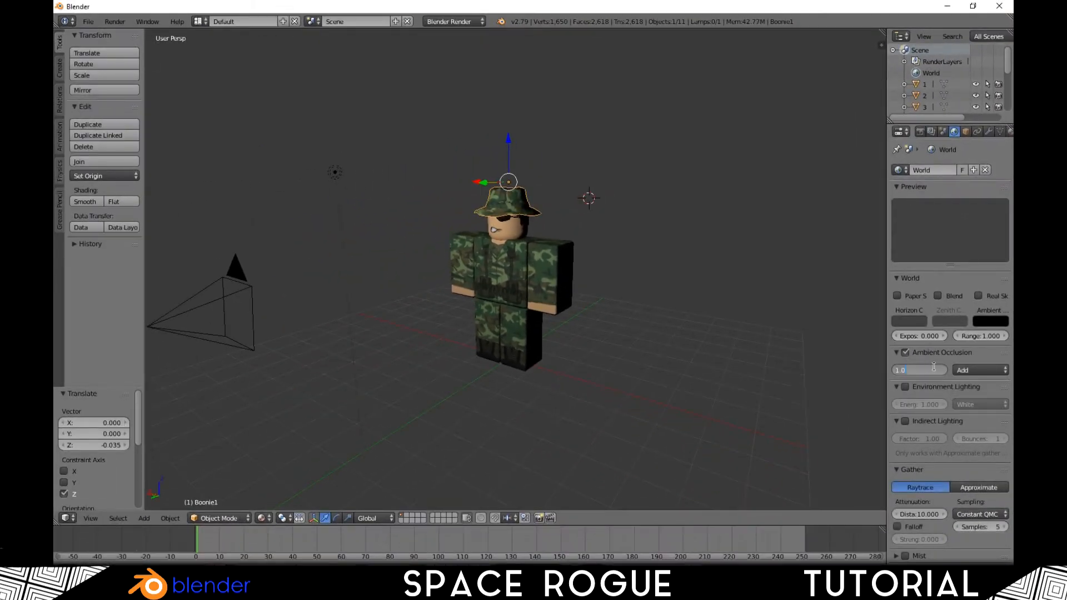
pyautogui.write('0.7')
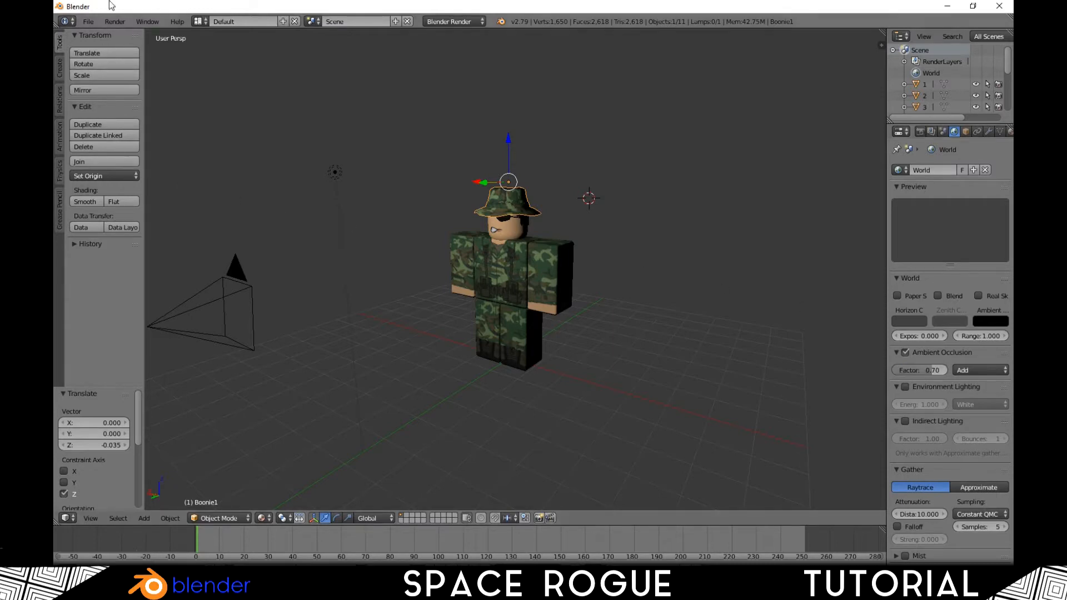
pyautogui.click(115, 22)
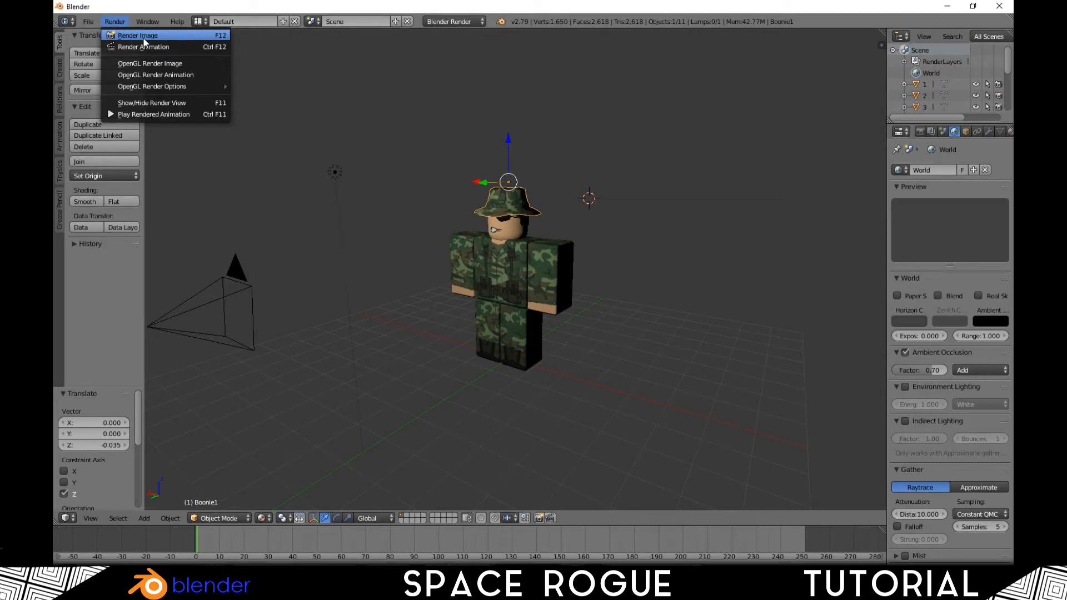
pyautogui.click(137, 35)
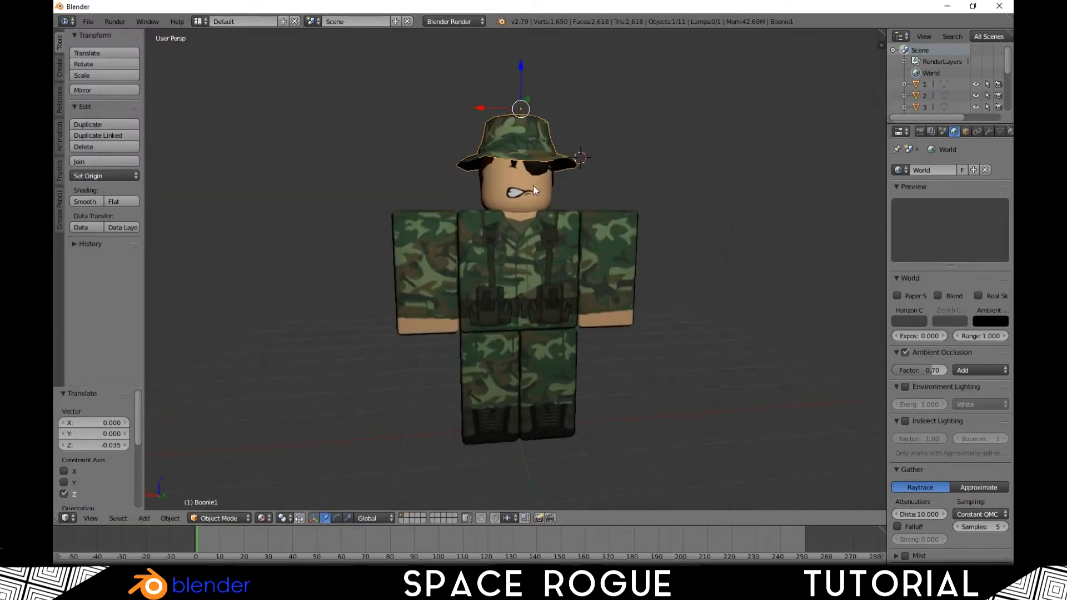
# - Scroll the properties and select the soldier's arm object
pyautogui.scroll(-3)
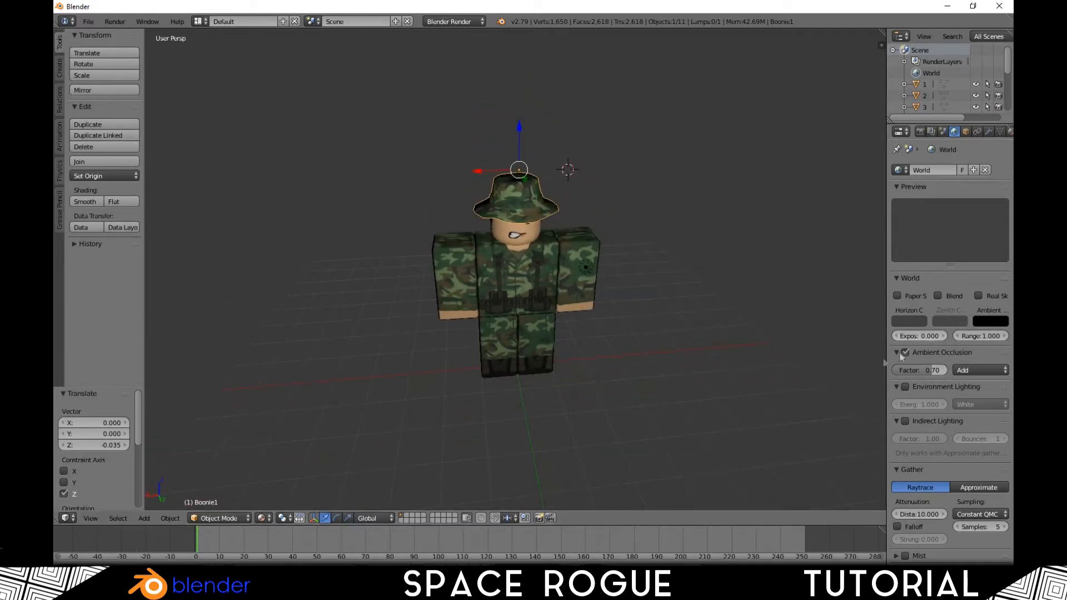
pyautogui.click(921, 131)
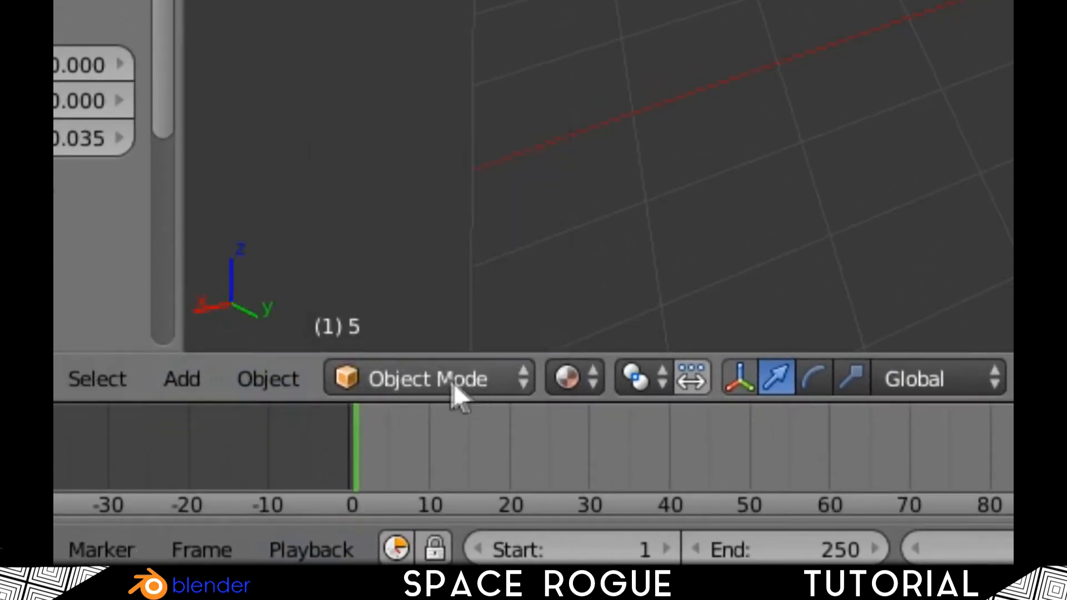
# - Enter edit mode on the arm mesh and remove its duplicate vertices
pyautogui.press('Tab')
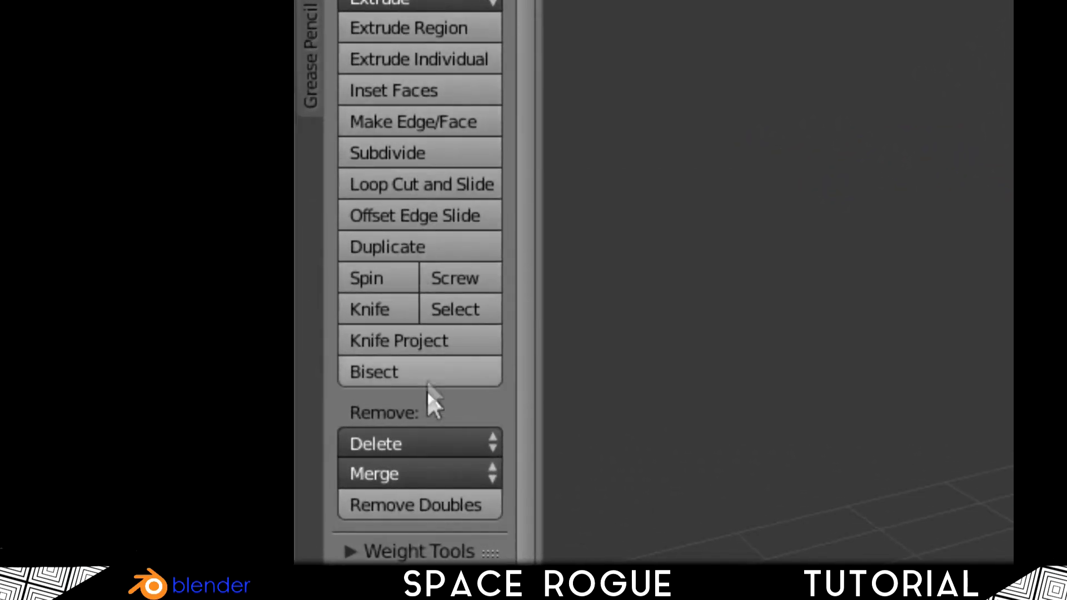
pyautogui.moveTo(541, 245)
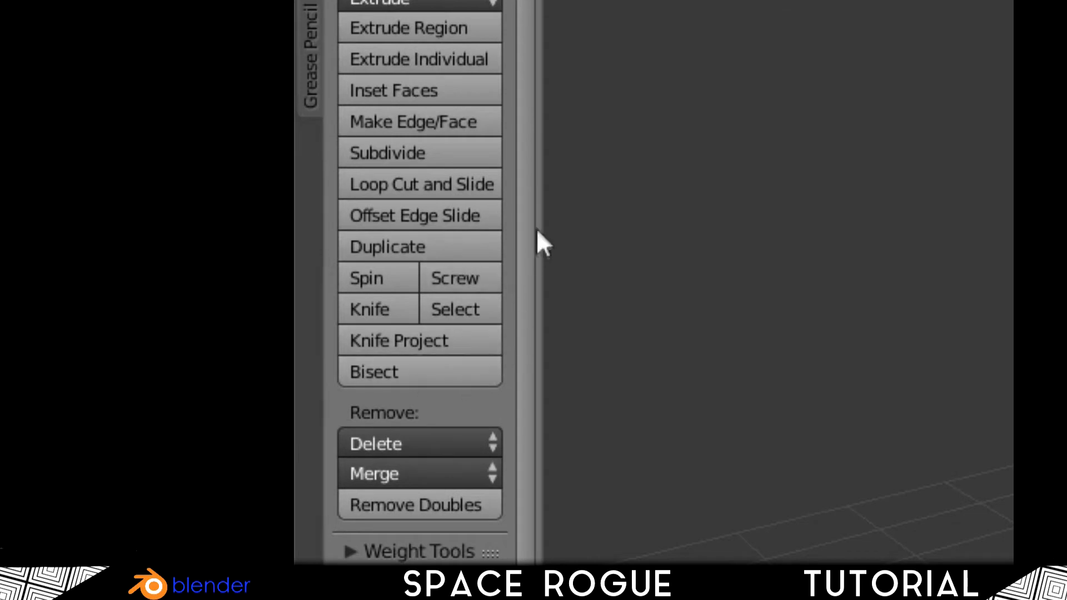
pyautogui.moveTo(445, 166)
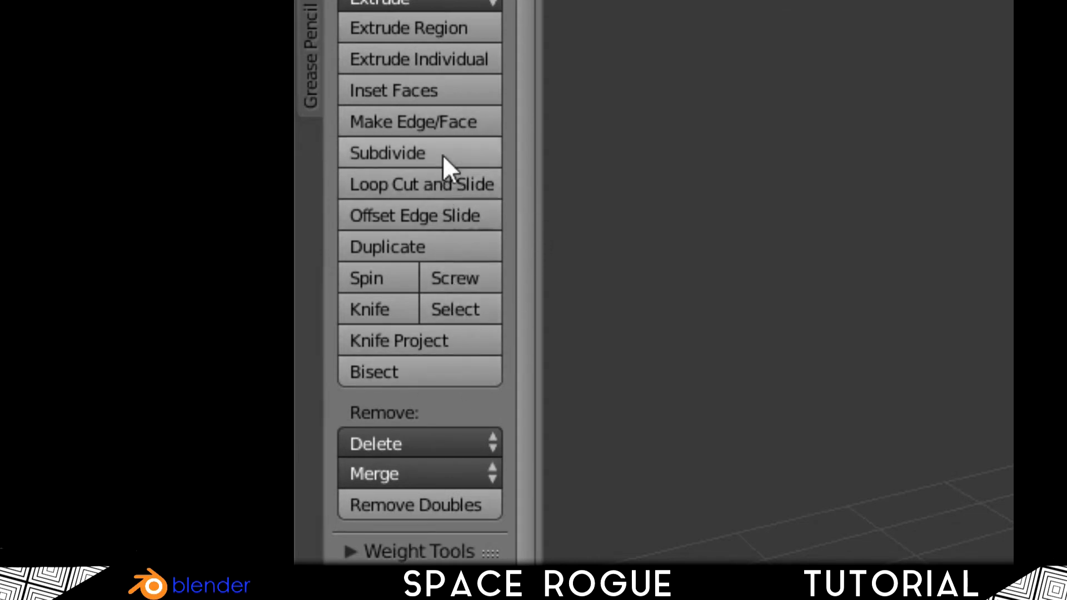
pyautogui.moveTo(407, 166)
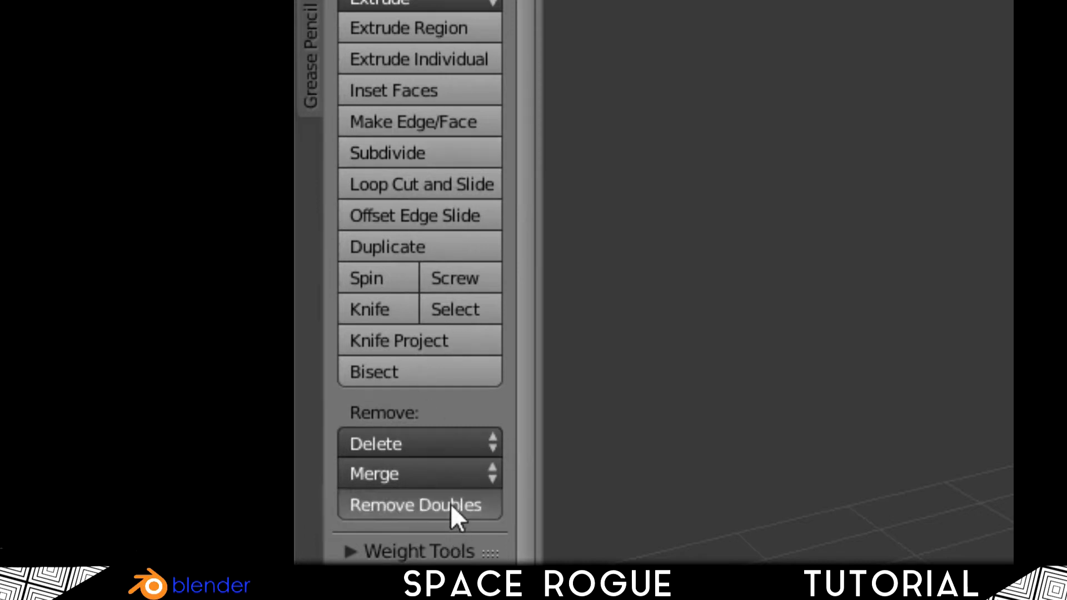
pyautogui.click(416, 505)
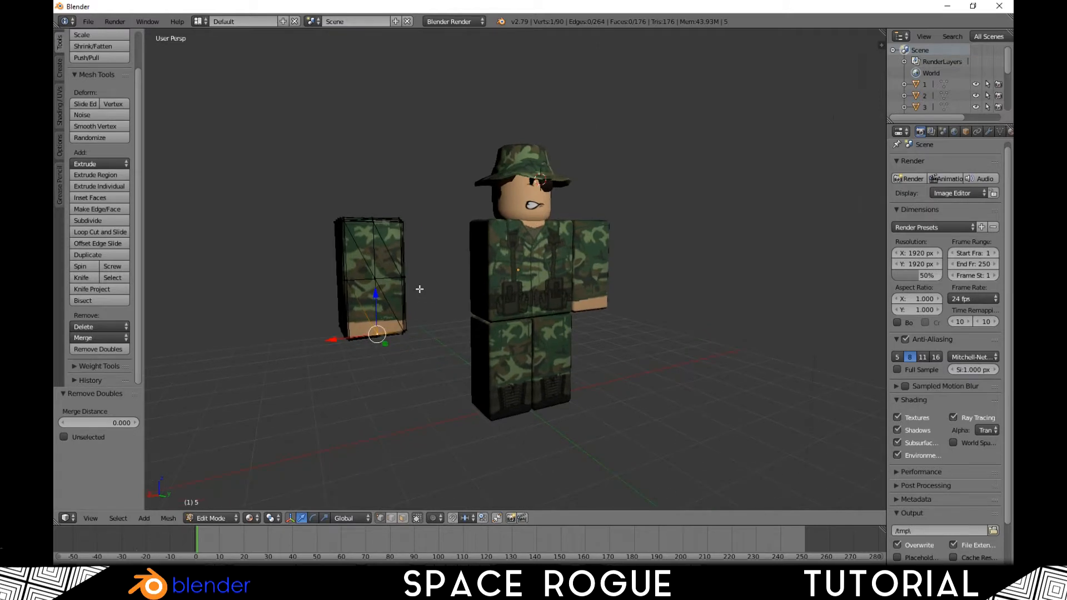
# - Select the whole arm mesh and subdivide it to add extra cuts
pyautogui.press('a')
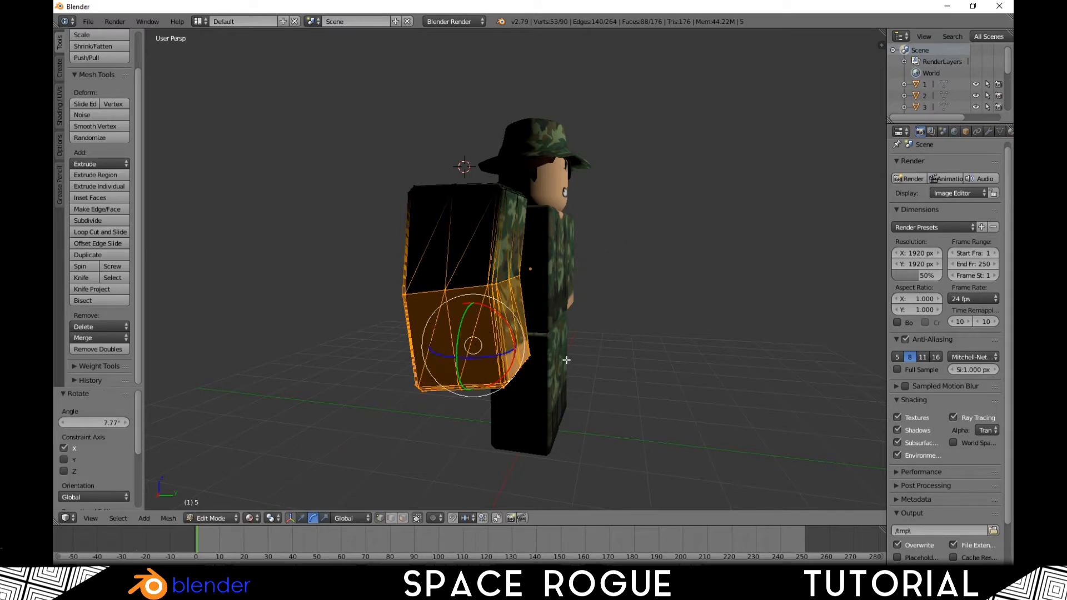
pyautogui.press('a')
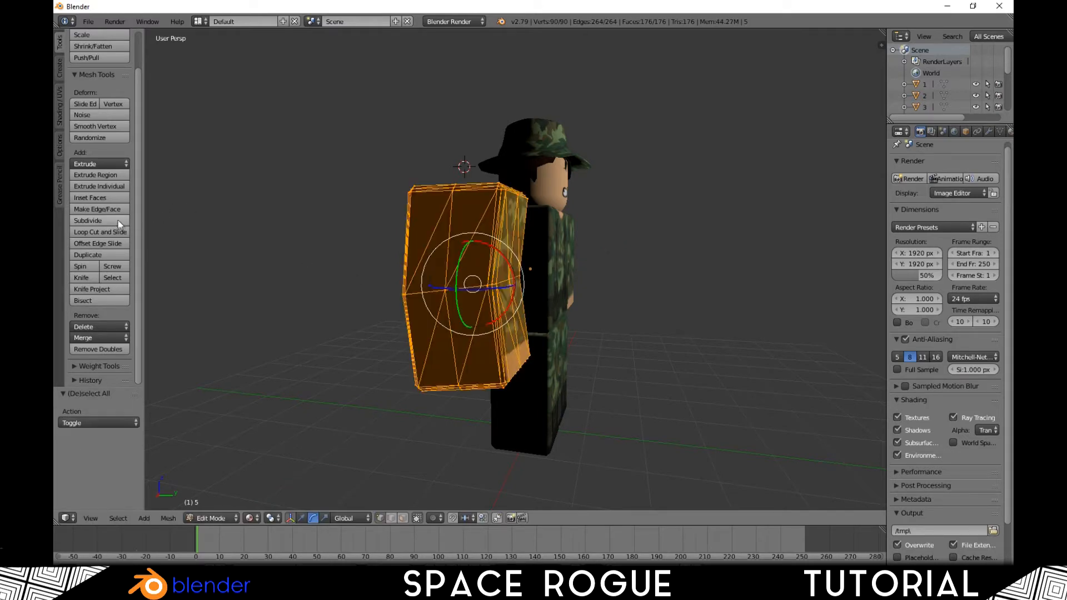
pyautogui.click(86, 220)
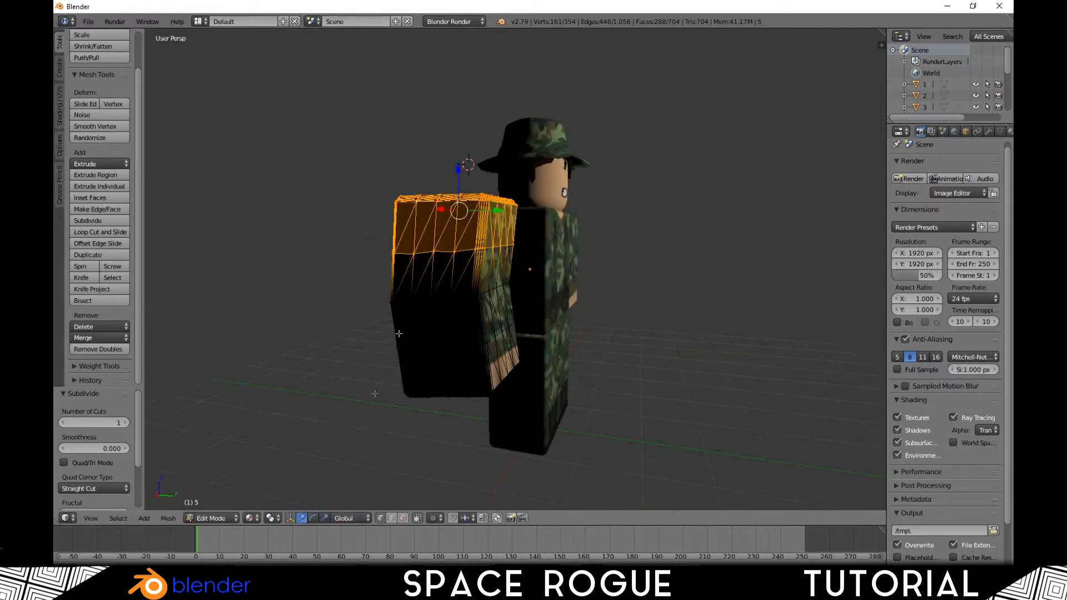
pyautogui.moveTo(490, 193)
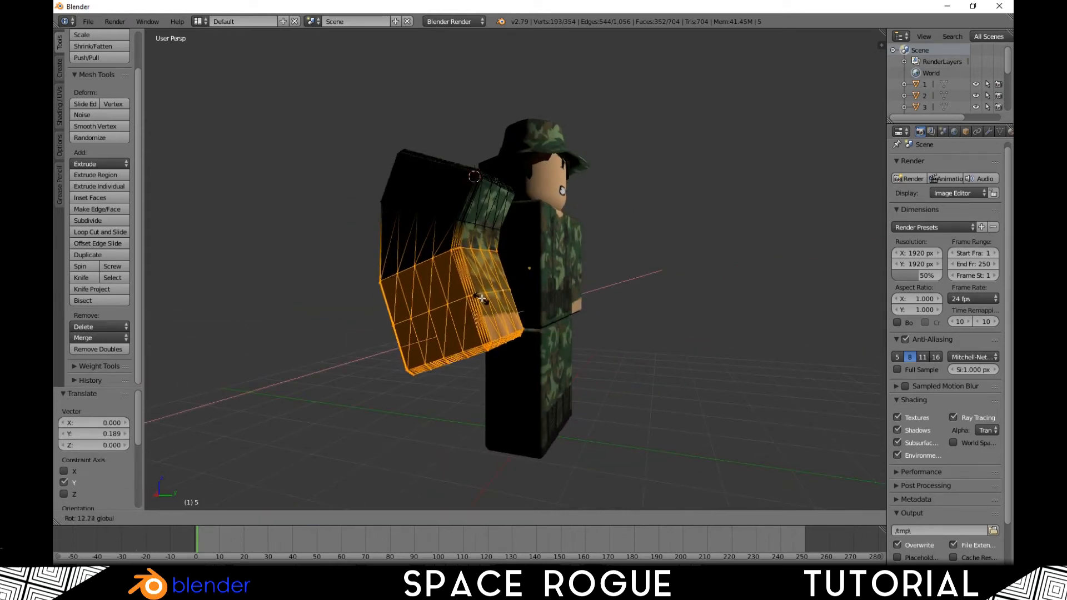
# - Rotate the lower arm section about 16° around X to bend the elbow
pyautogui.press('r')
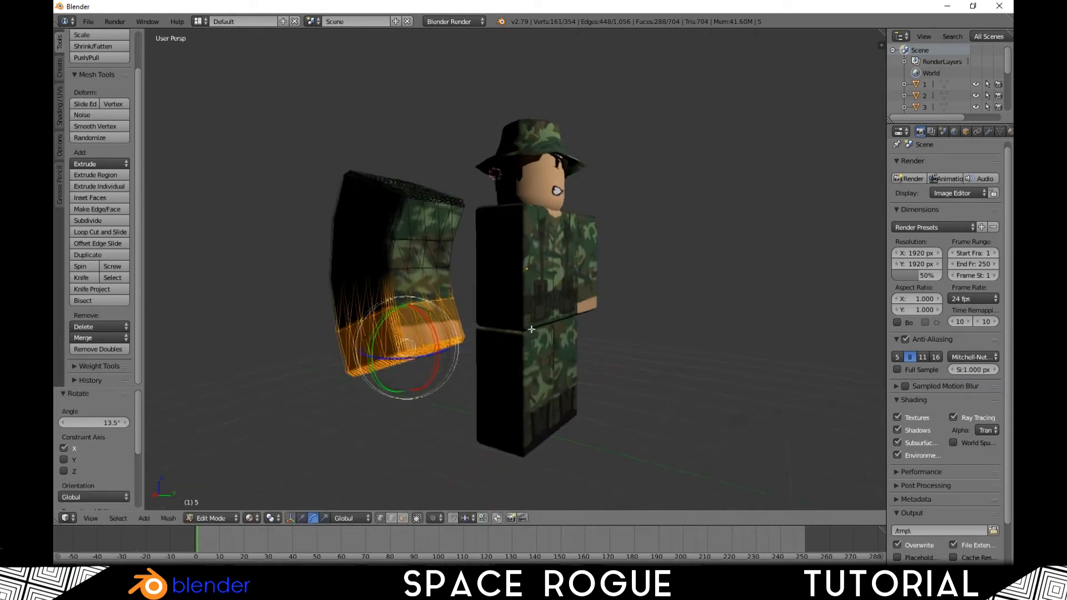
pyautogui.press('a')
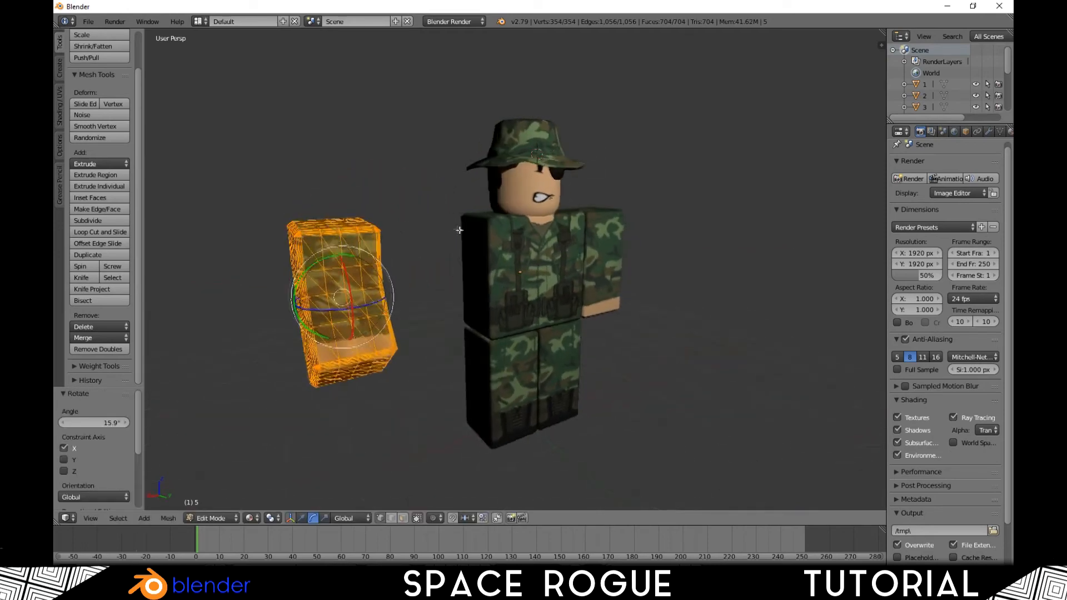
pyautogui.click(212, 517)
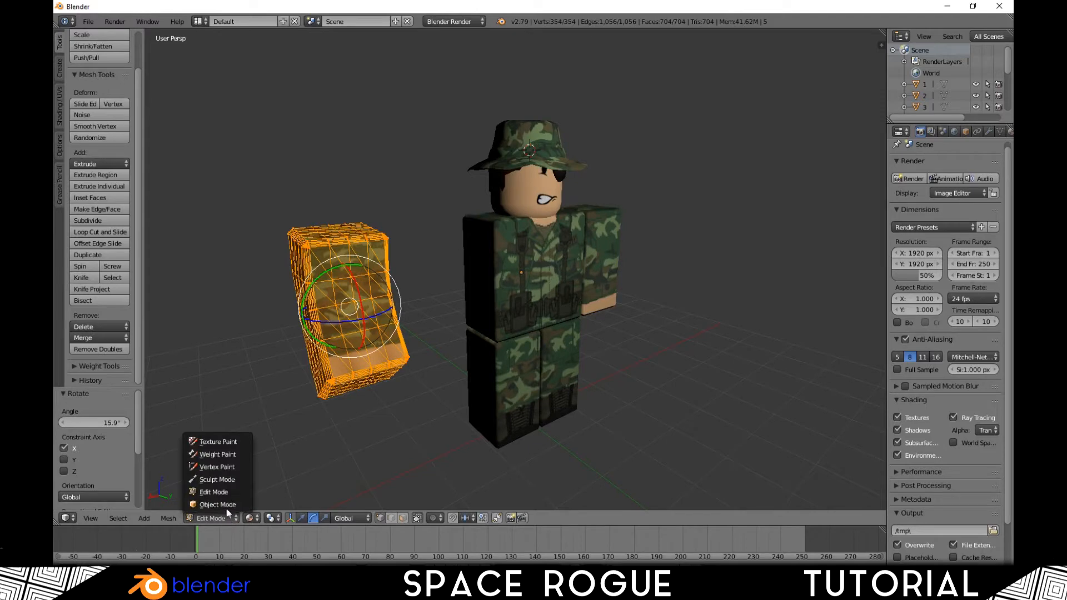
# - Return to Object Mode with the bent arm and bring up the File menu
pyautogui.click(217, 505)
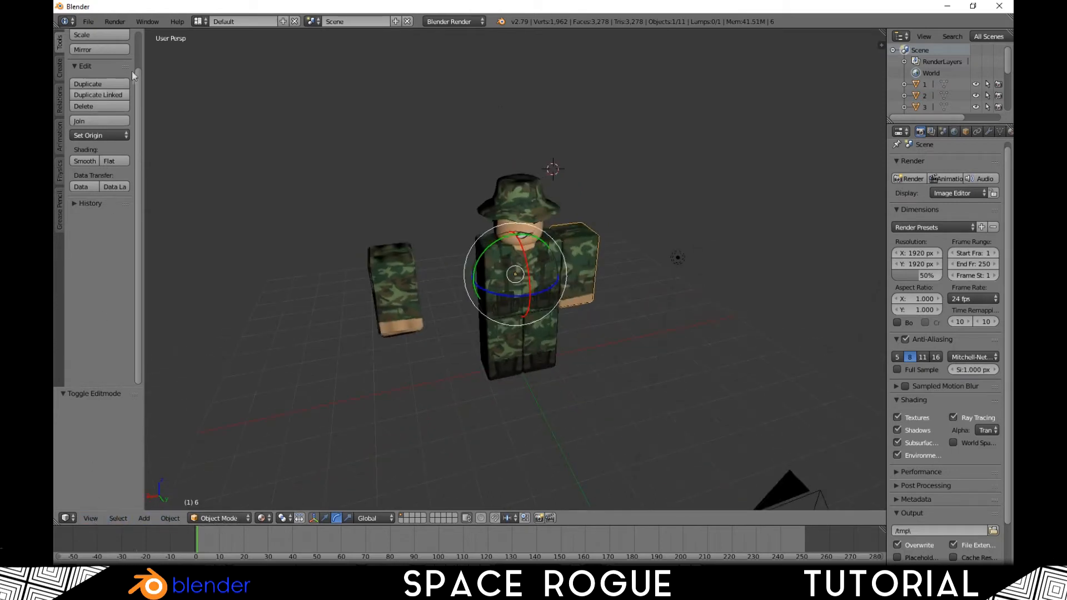
pyautogui.click(88, 21)
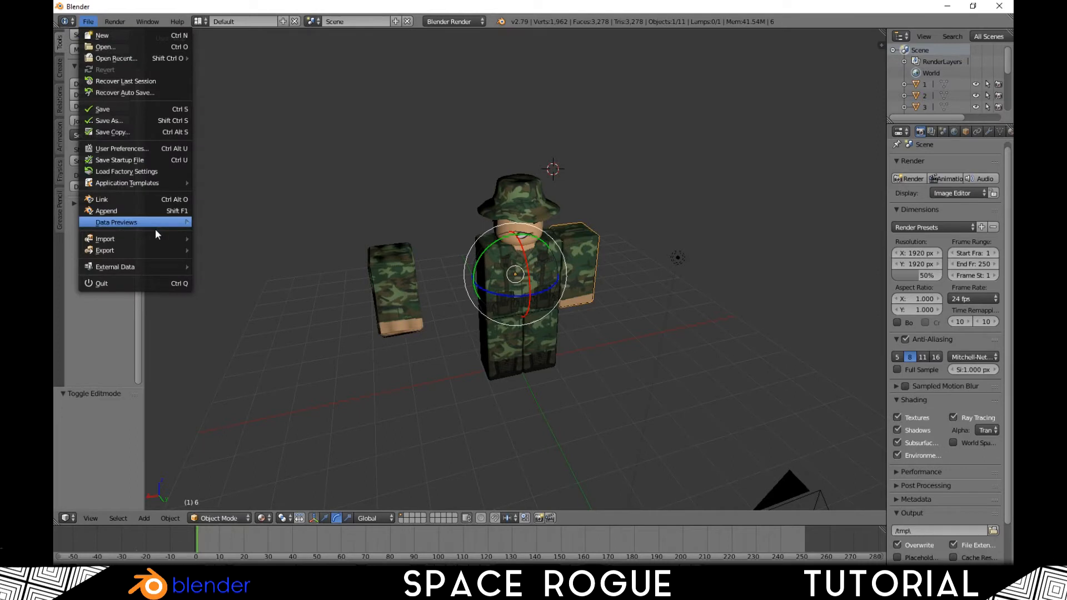
# - Import the m41.obj rifle from the M4 folder and finish bending the arm around it
pyautogui.click(105, 238)
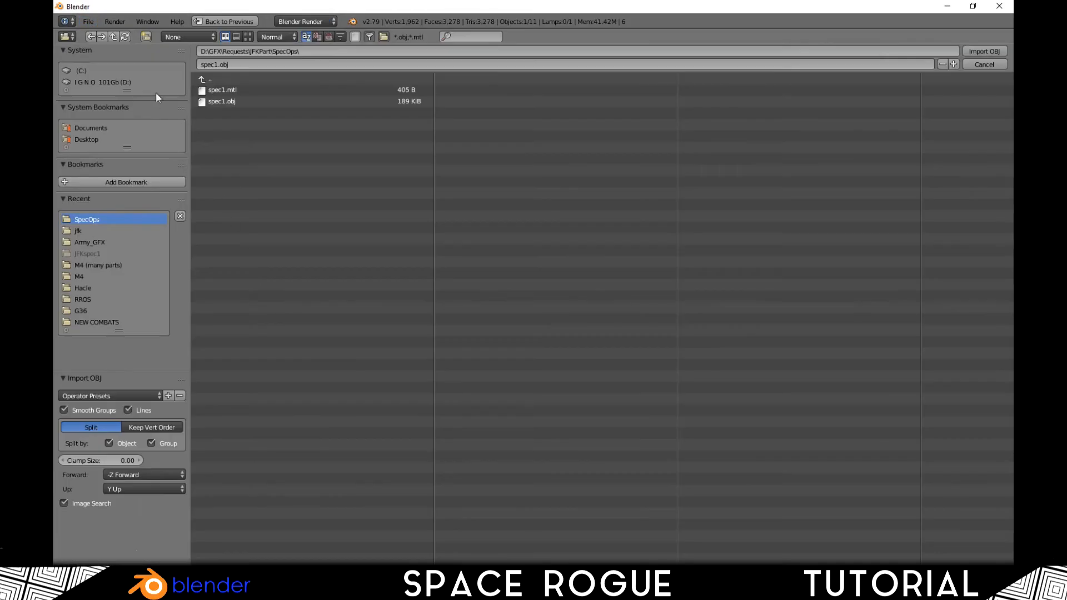
pyautogui.moveTo(99, 290)
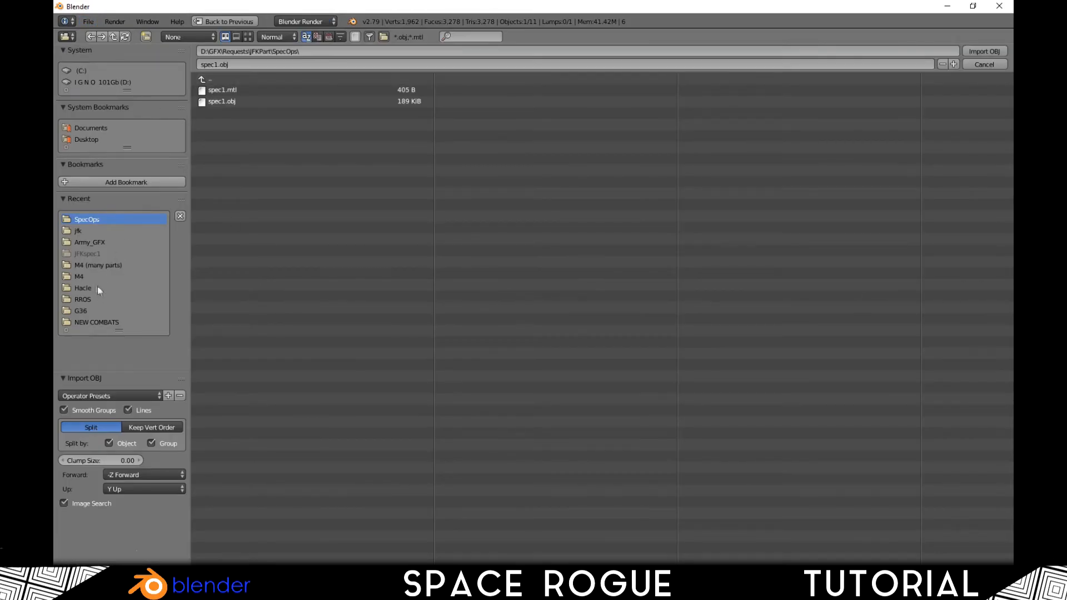
pyautogui.click(99, 265)
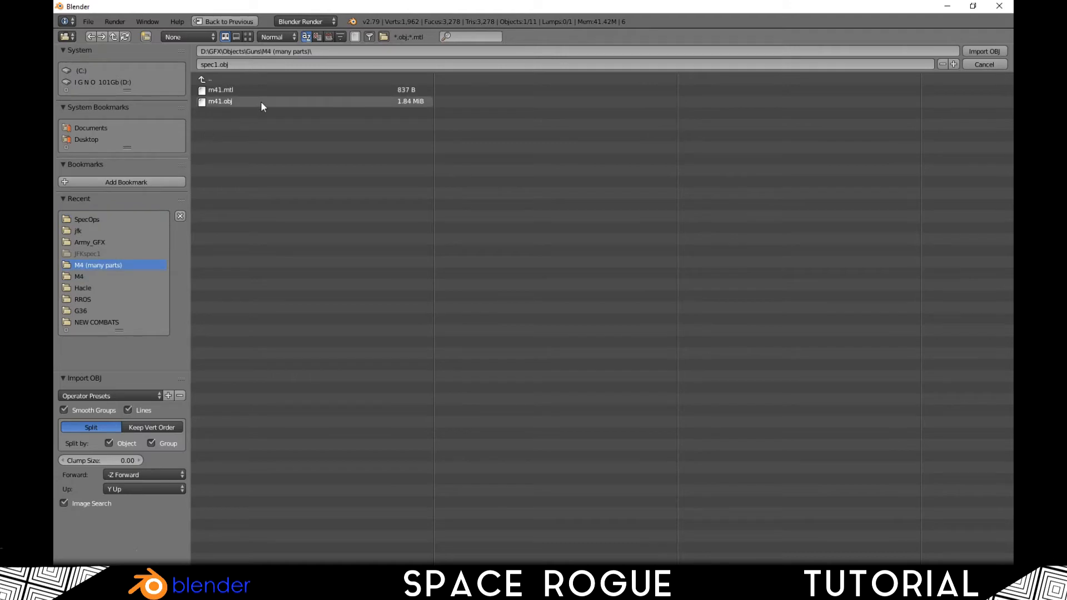
pyautogui.click(982, 51)
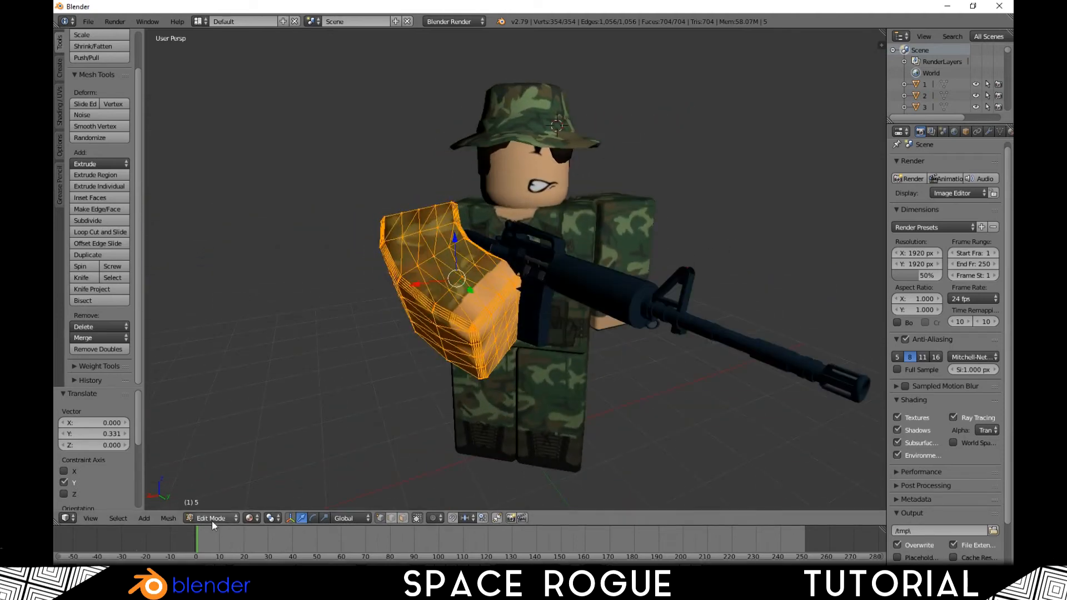
pyautogui.press('Tab')
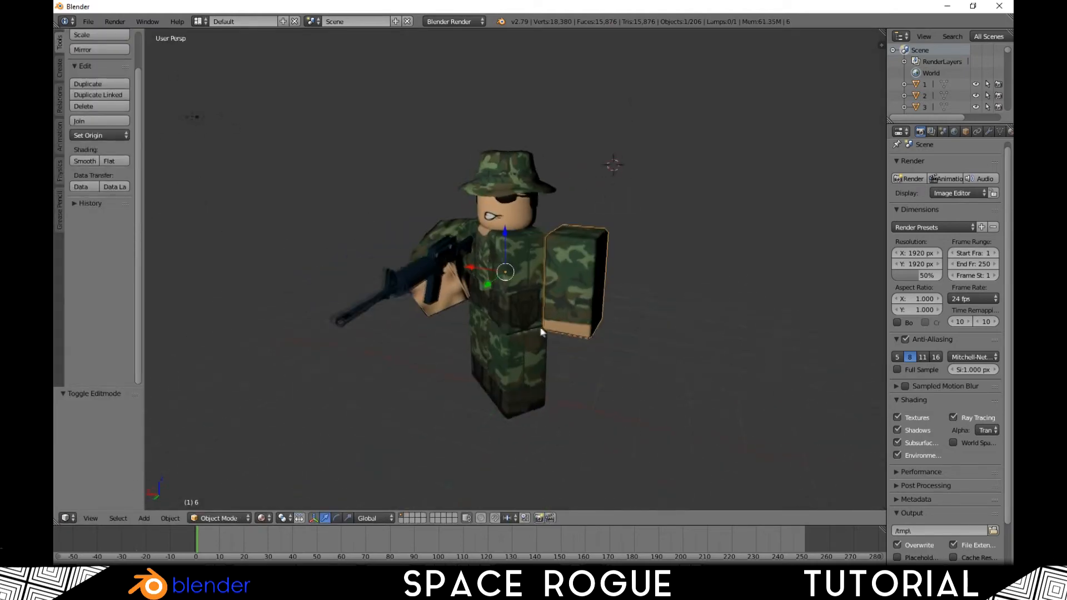
# - Subdivide the second arm, remove doubles and bend its lower section toward the rifle
pyautogui.click(218, 518)
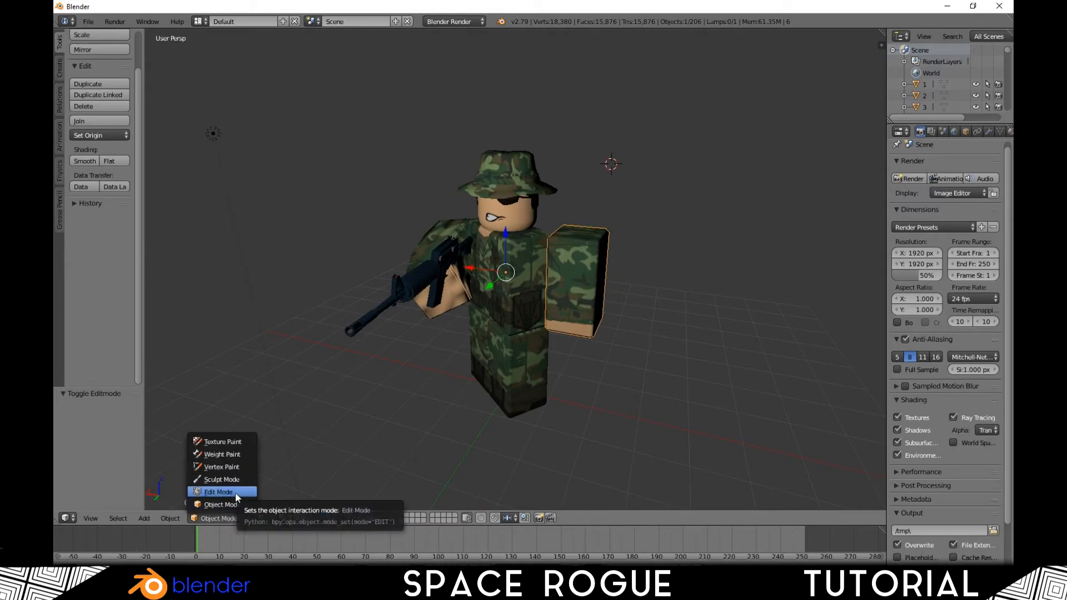
pyautogui.click(218, 491)
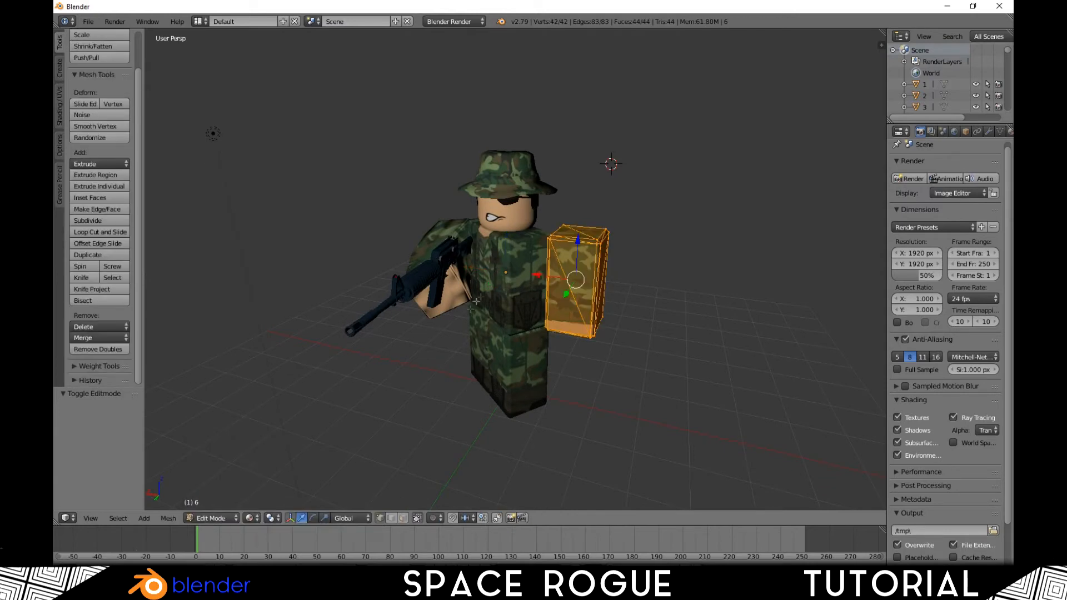
pyautogui.click(210, 517)
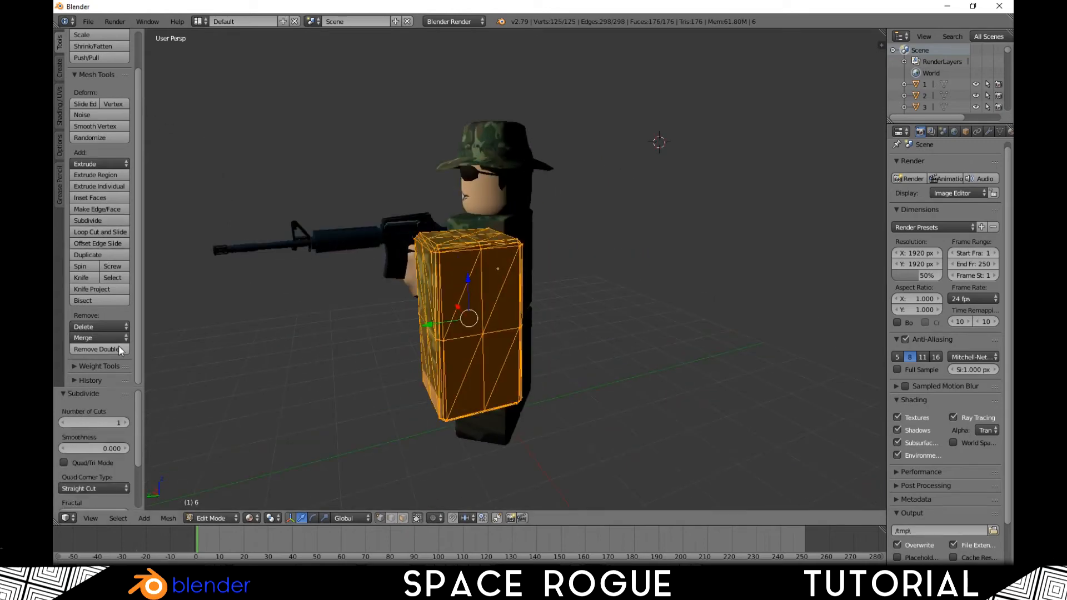
pyautogui.click(98, 349)
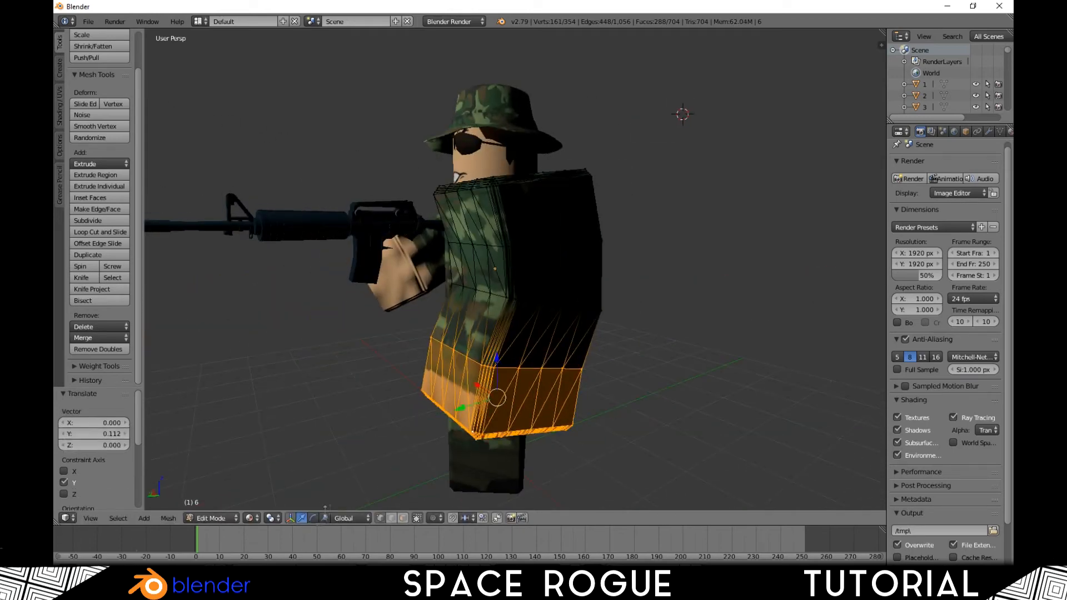
pyautogui.press('a')
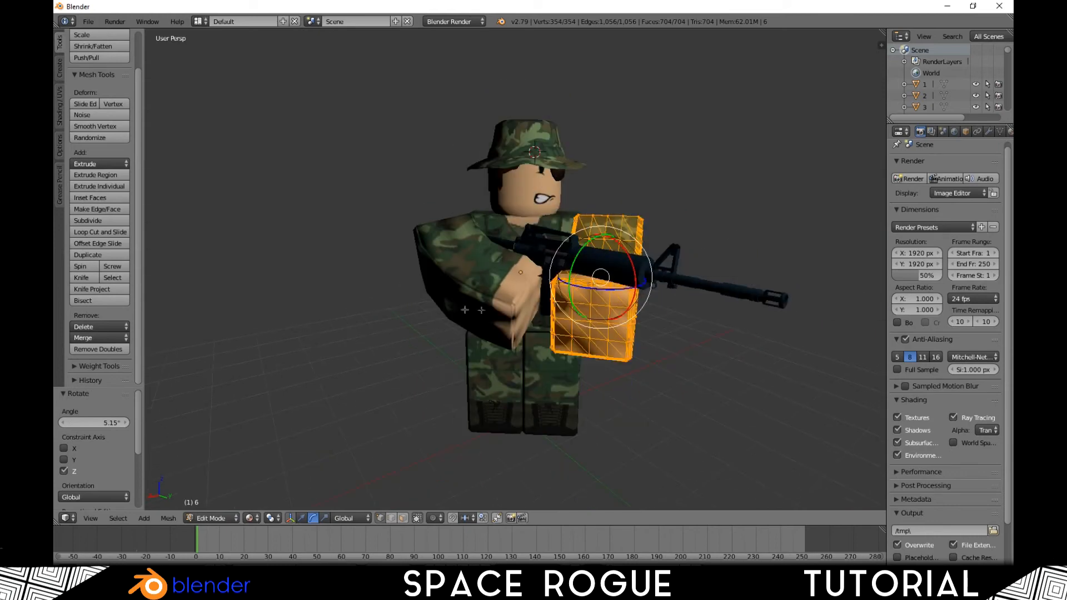
# - Return to Object Mode, view through the camera, render, and restore the 3D View
pyautogui.click(89, 517)
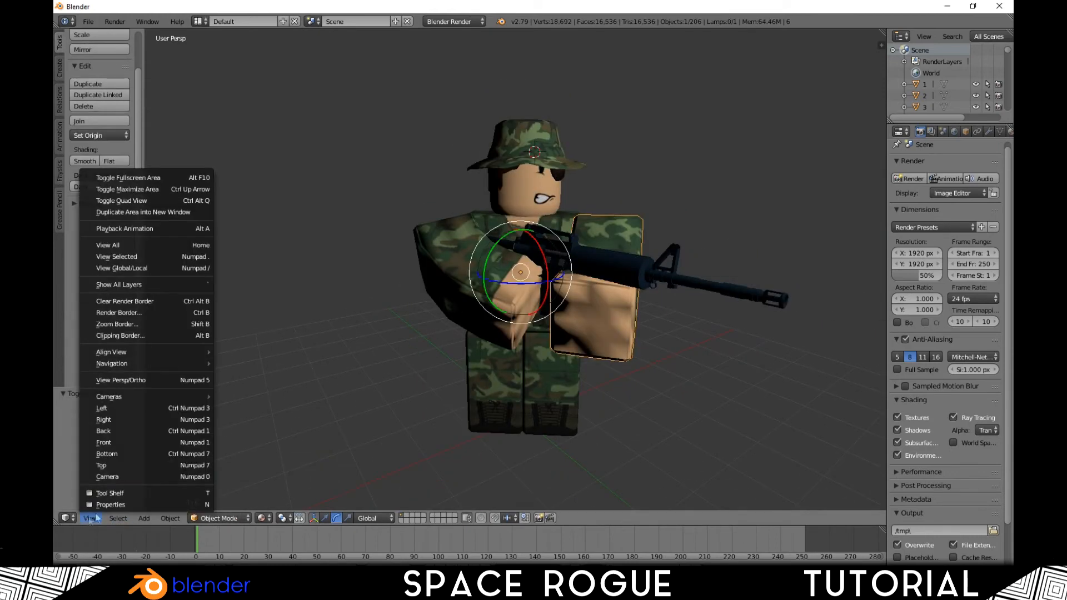
pyautogui.click(107, 477)
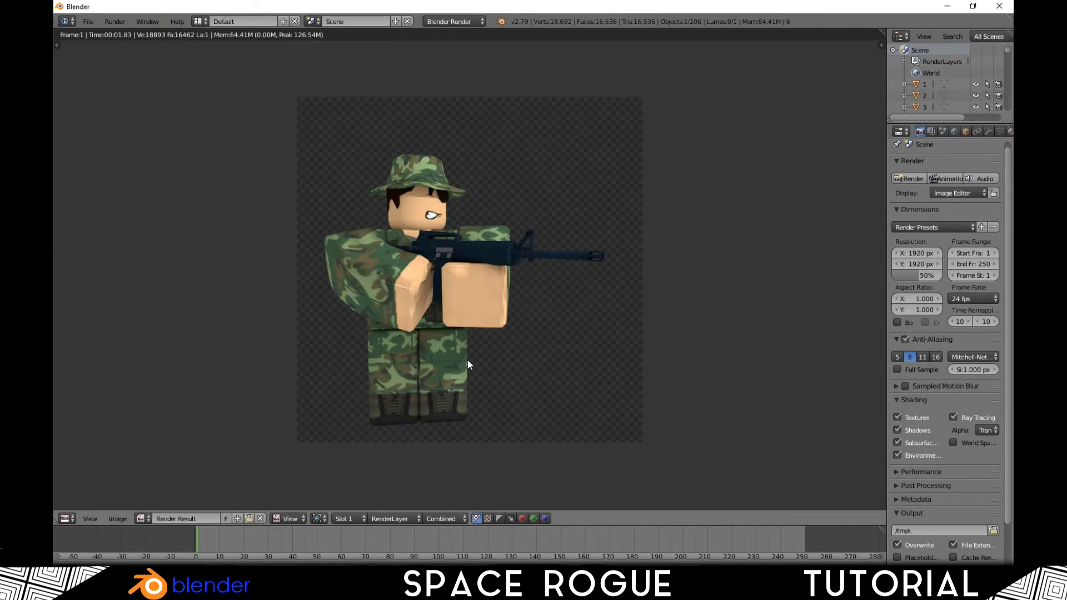
pyautogui.moveTo(124, 378)
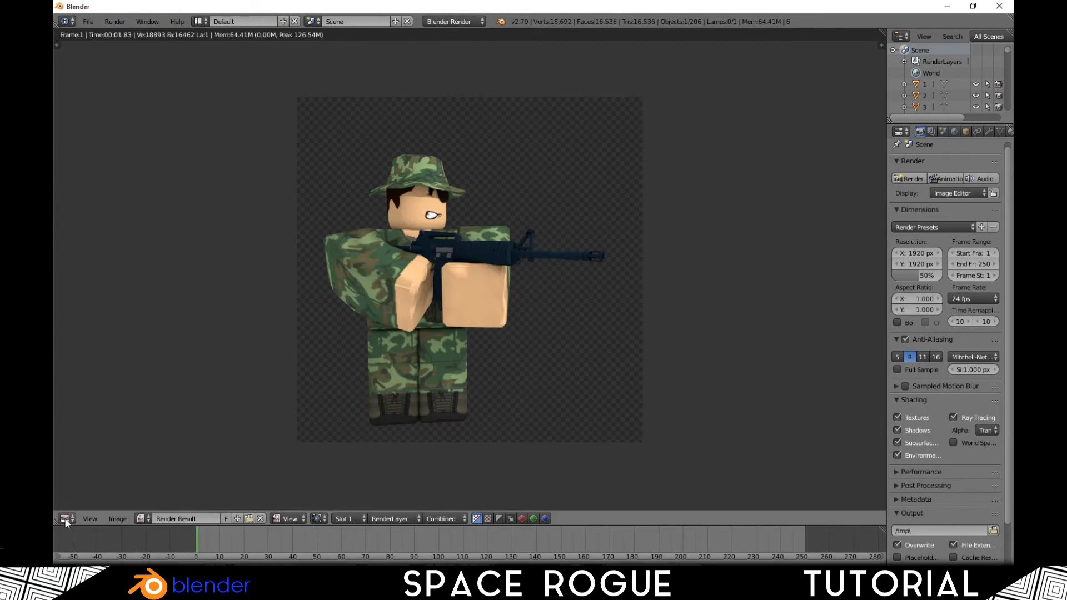
pyautogui.click(66, 519)
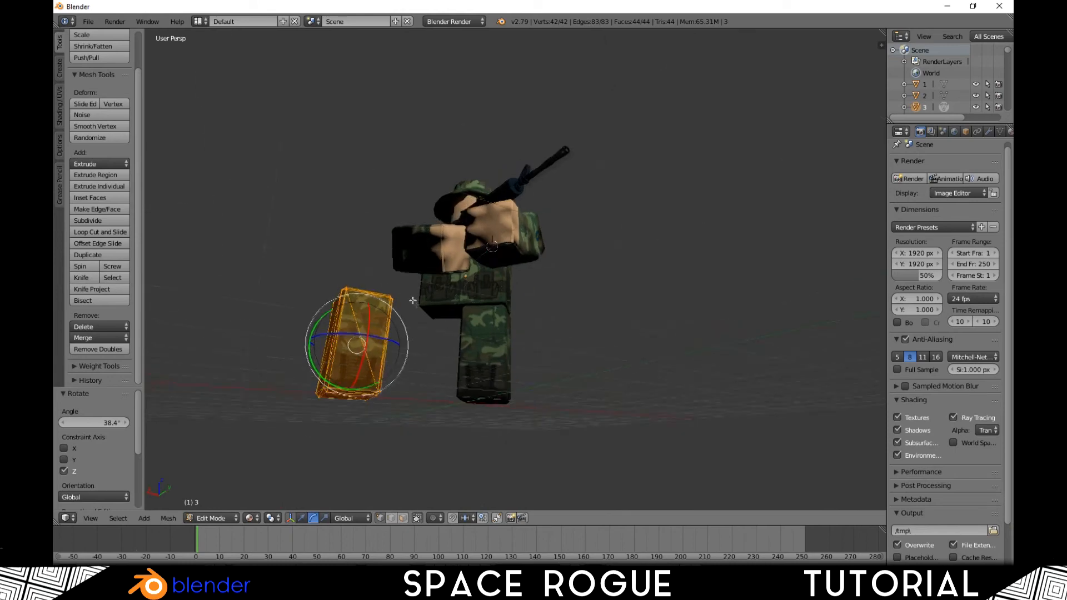
# - Subdivide the leg, bend its lower part at the knee and return to Object Mode
pyautogui.click(98, 349)
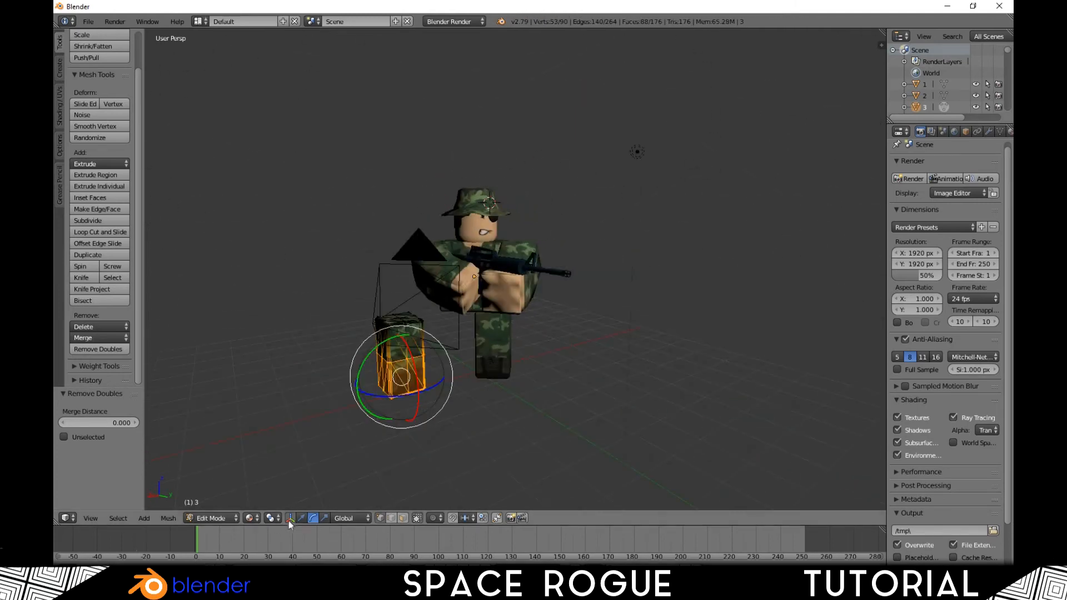
pyautogui.click(301, 517)
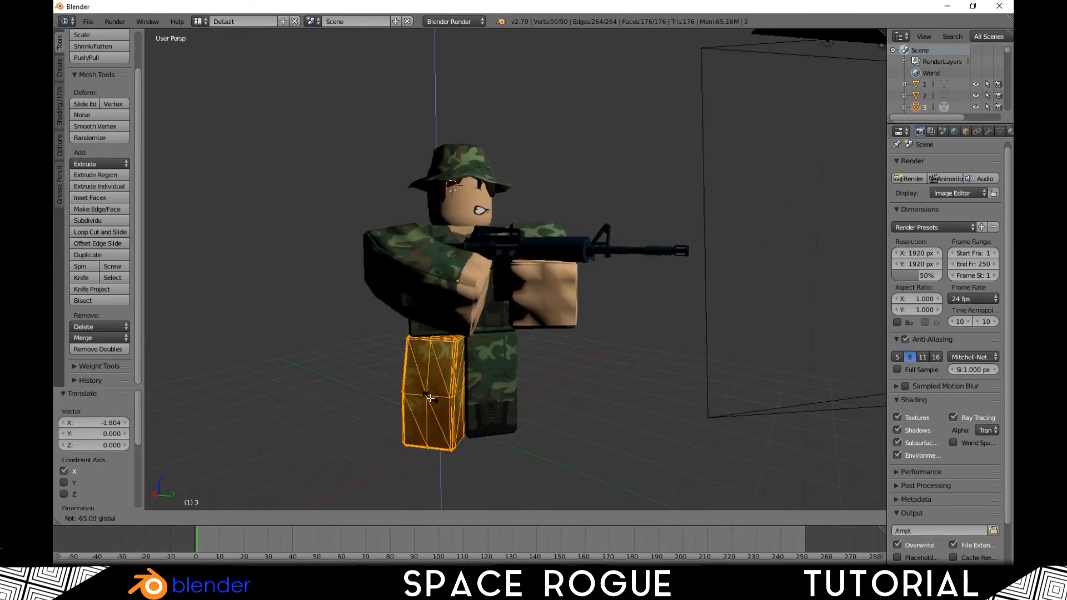
pyautogui.click(210, 518)
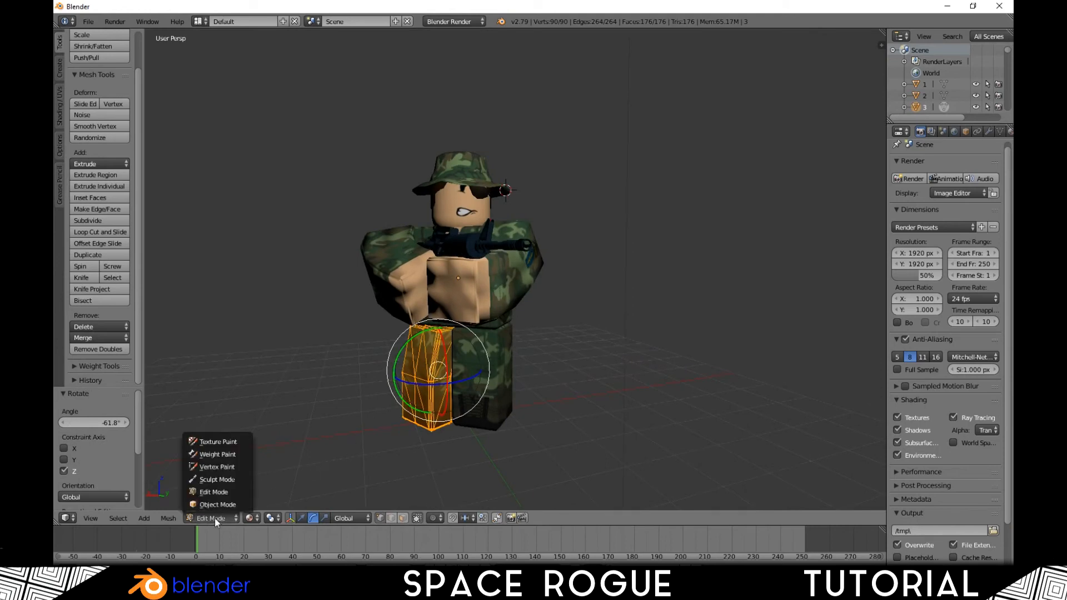
pyautogui.click(217, 505)
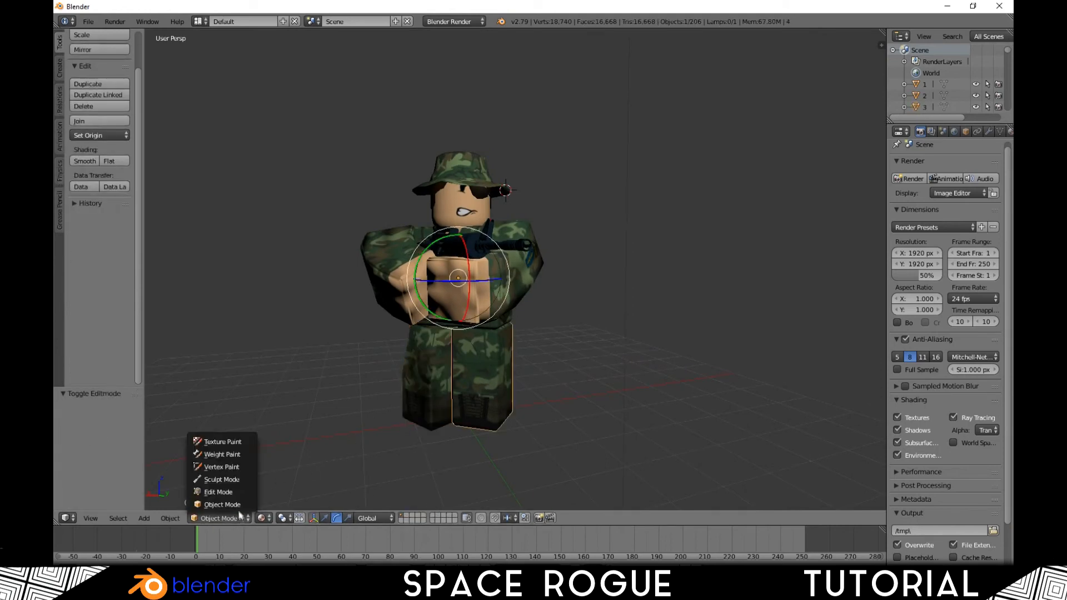
# - Loop-cut the other leg and move its lower section into a bent-knee position
pyautogui.click(218, 491)
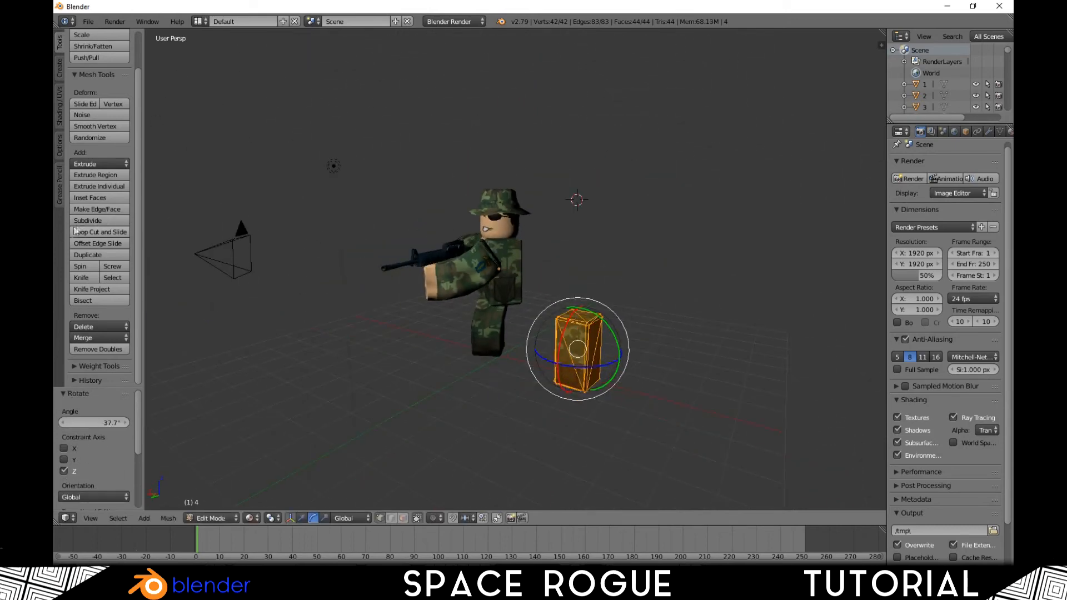
pyautogui.click(99, 349)
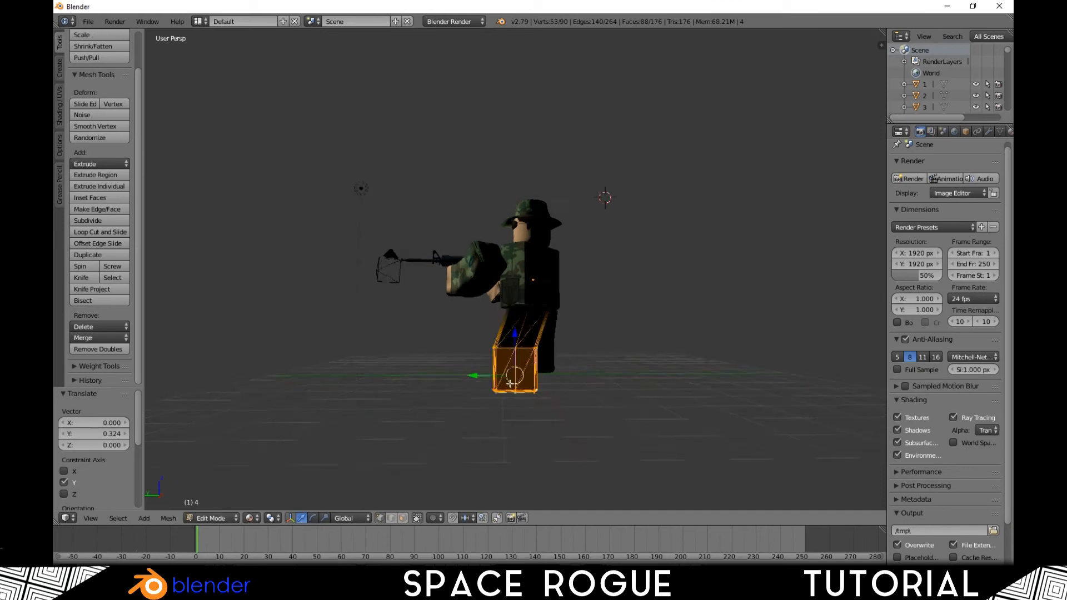
pyautogui.press('a')
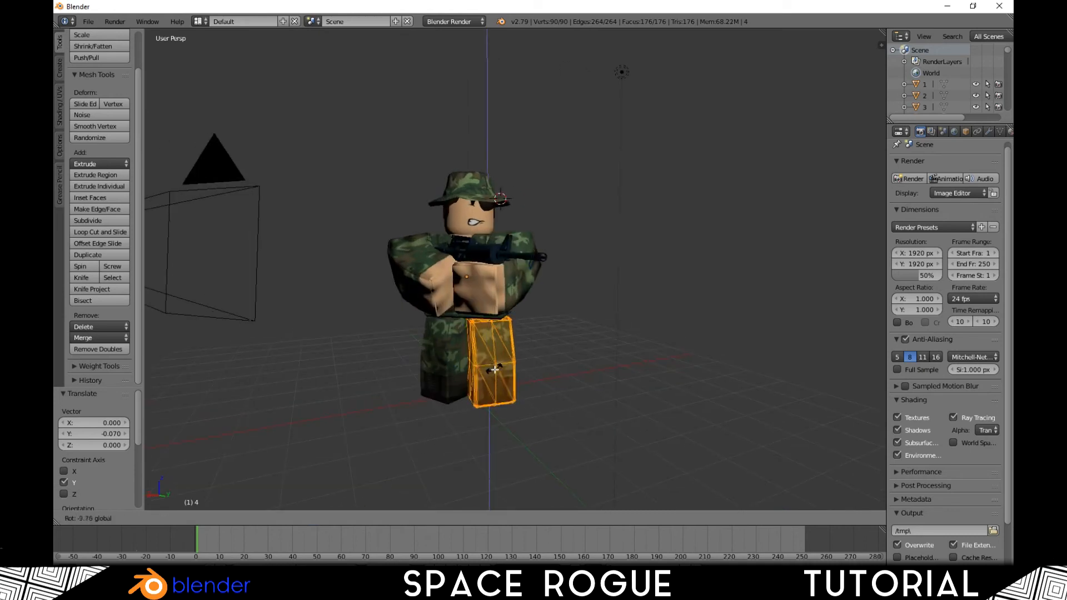
pyautogui.click(209, 518)
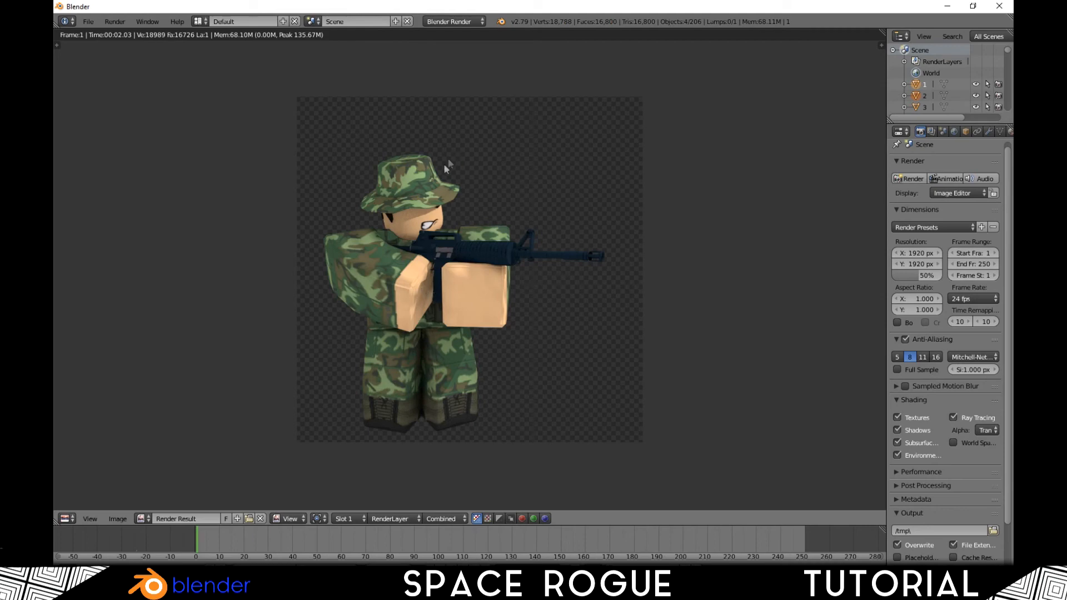
# - Switch the image editor area back to 3D View before re-rendering
pyautogui.click(67, 519)
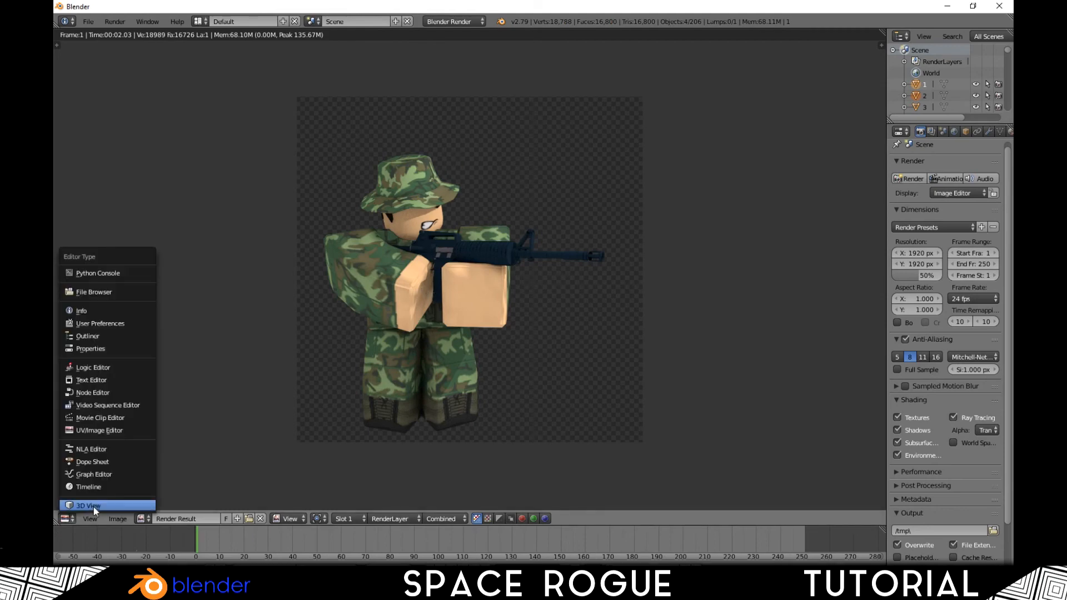
pyautogui.click(87, 504)
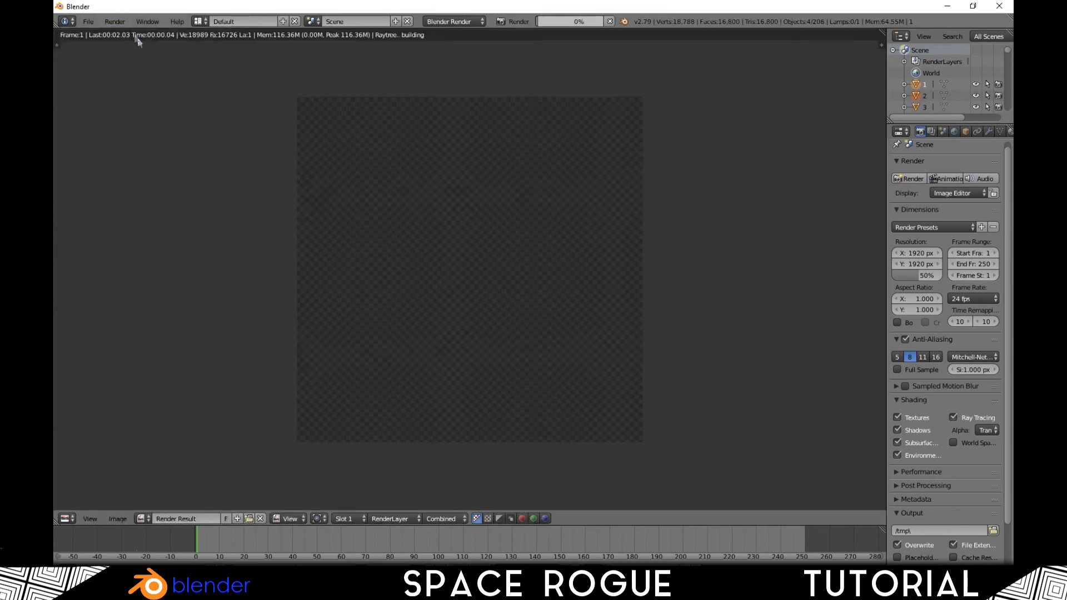
pyautogui.moveTo(142, 50)
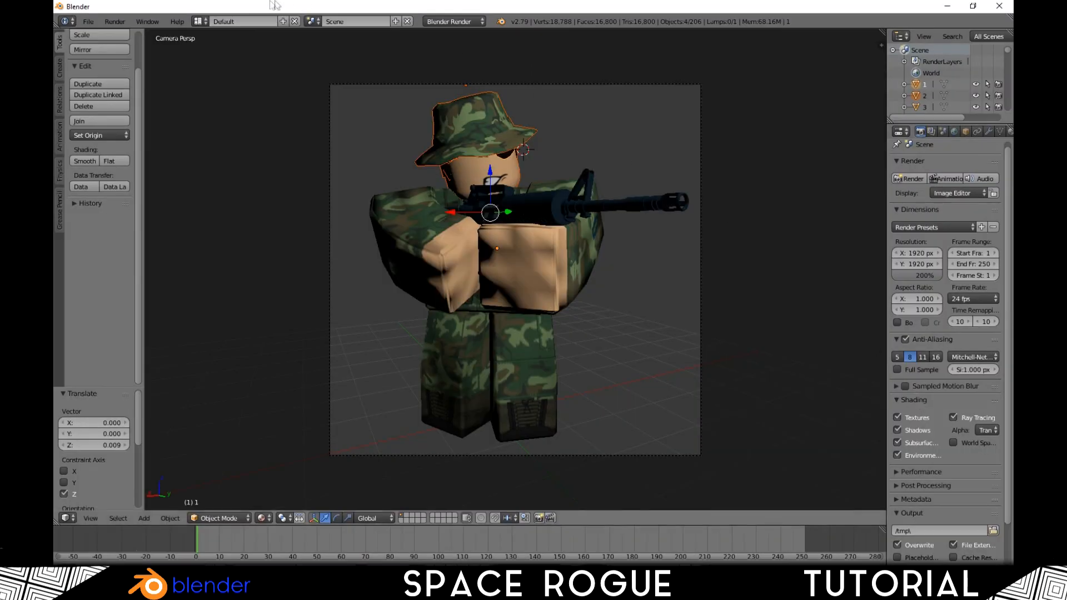
# - Render the final image at 200% resolution via Render > Render Image
pyautogui.click(114, 22)
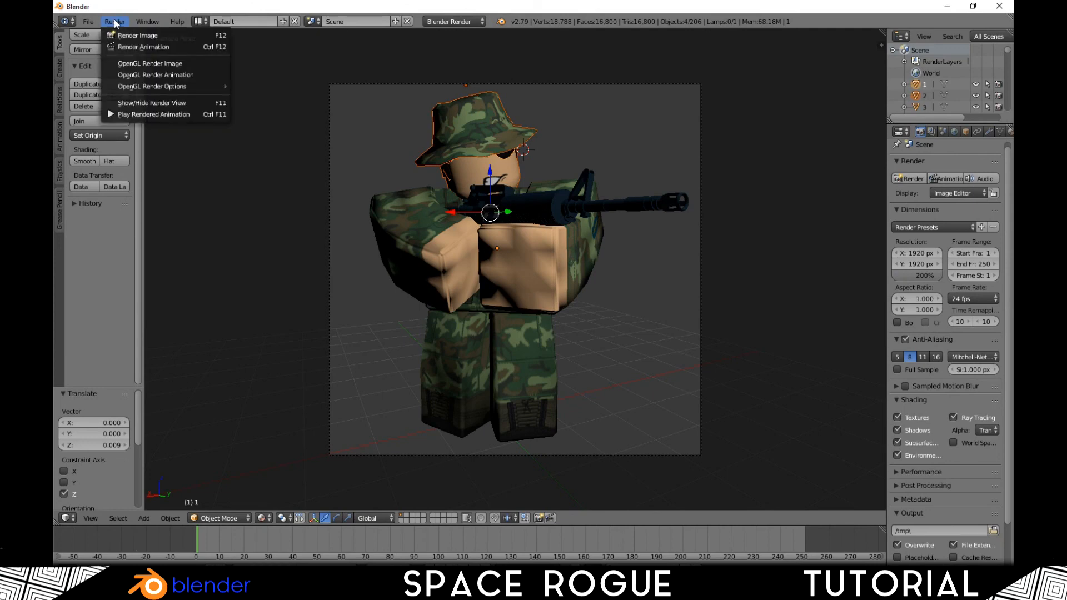
pyautogui.moveTo(135, 35)
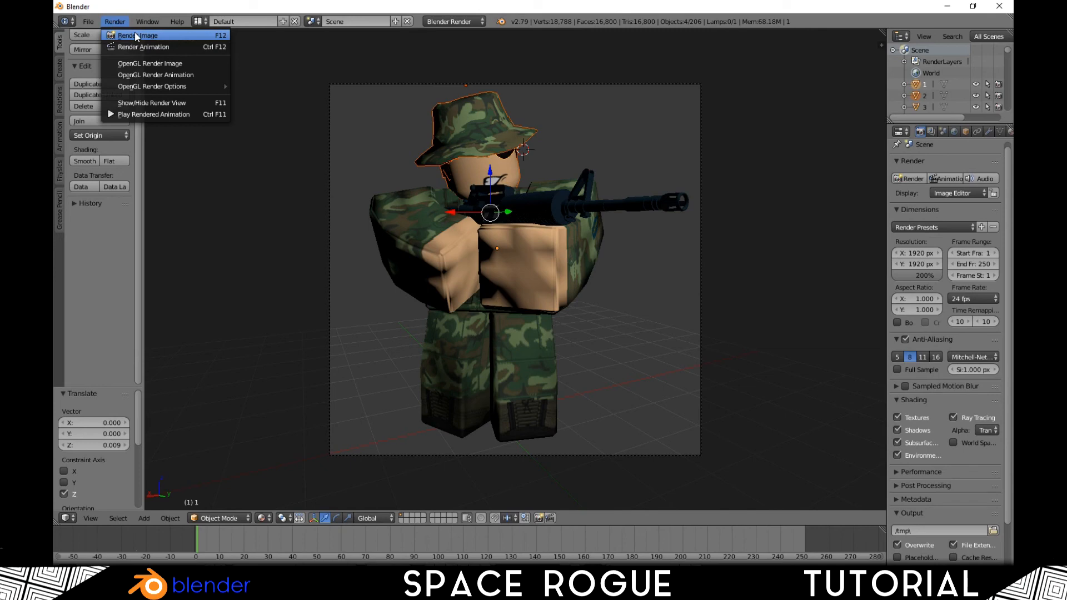
pyautogui.click(138, 34)
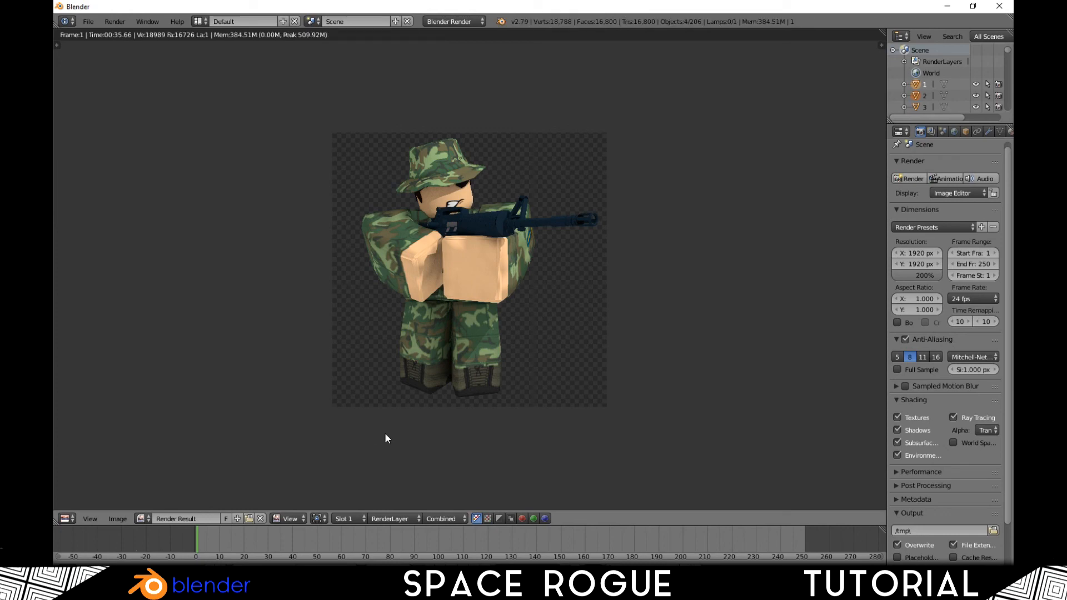
pyautogui.moveTo(603, 289)
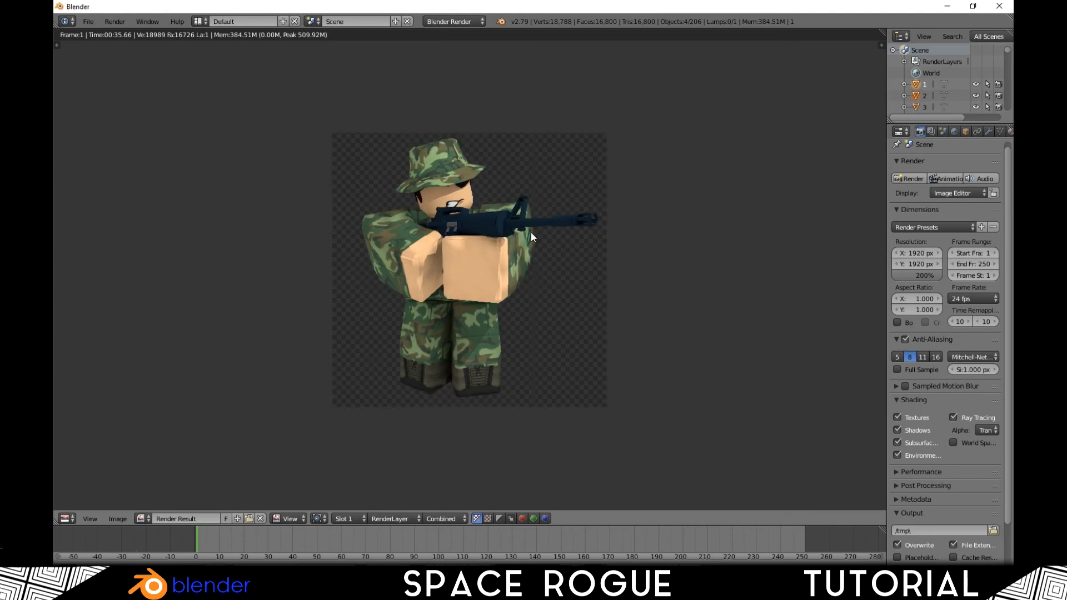
pyautogui.moveTo(107, 480)
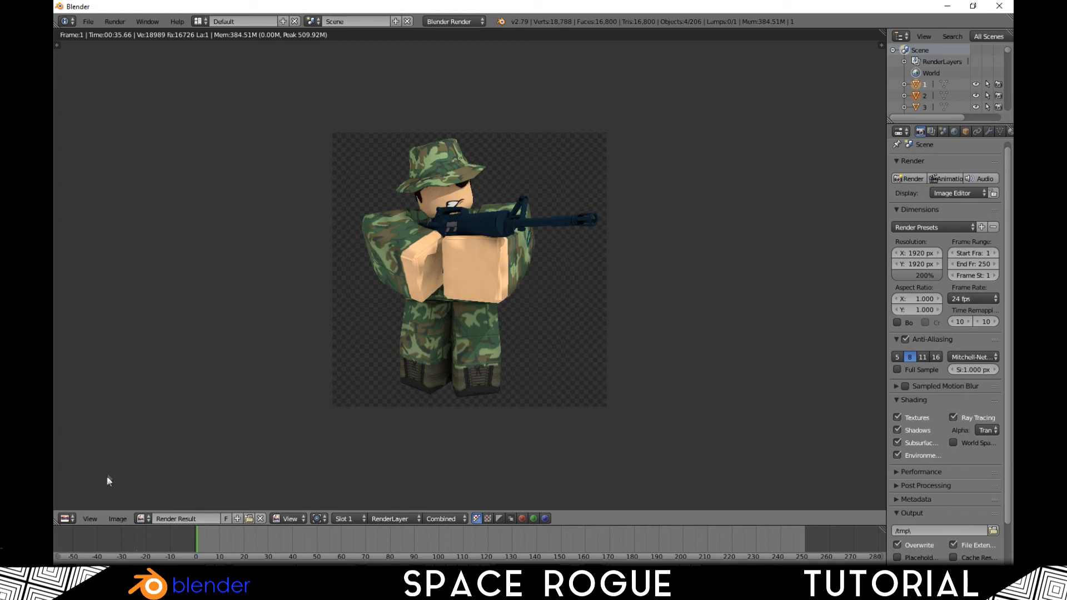